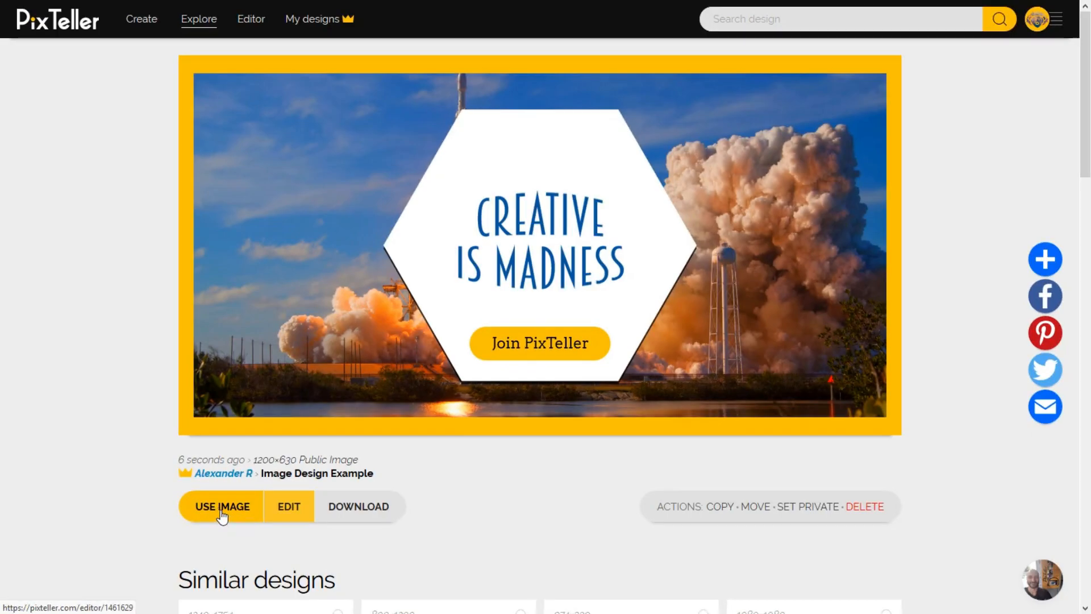
Step: Open the rocket-launch banner for editing via USE IMAGE on its Explore page
{"action": "left_click", "coordinate": [220, 507]}
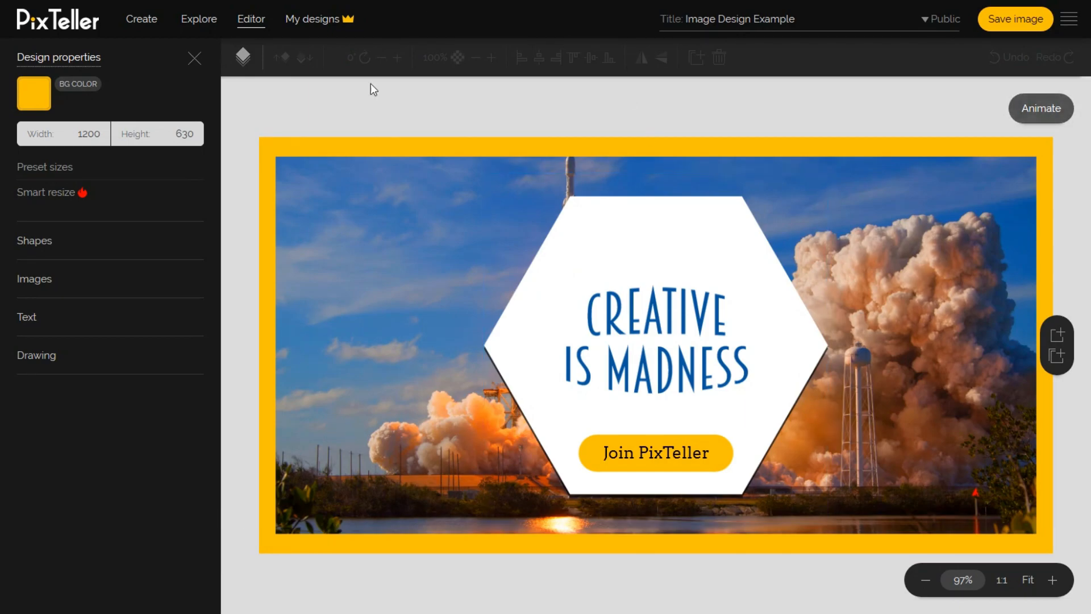
{"action": "mouse_move", "coordinate": [247, 95]}
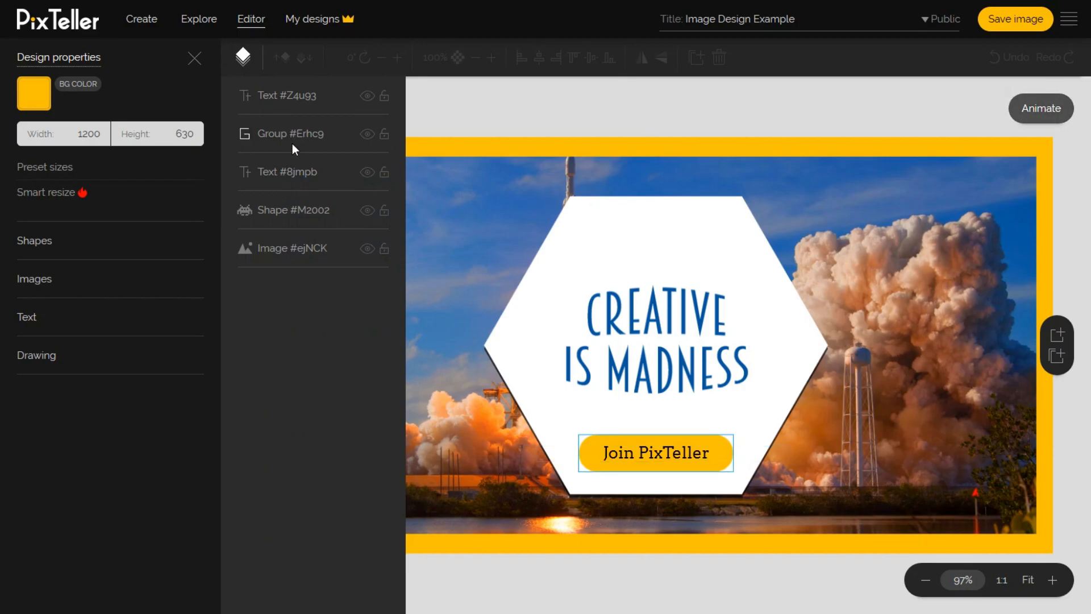
Step: Move the Text #8jmpb title layer to the top of the Layers list and show its properties
{"action": "left_click", "coordinate": [288, 172]}
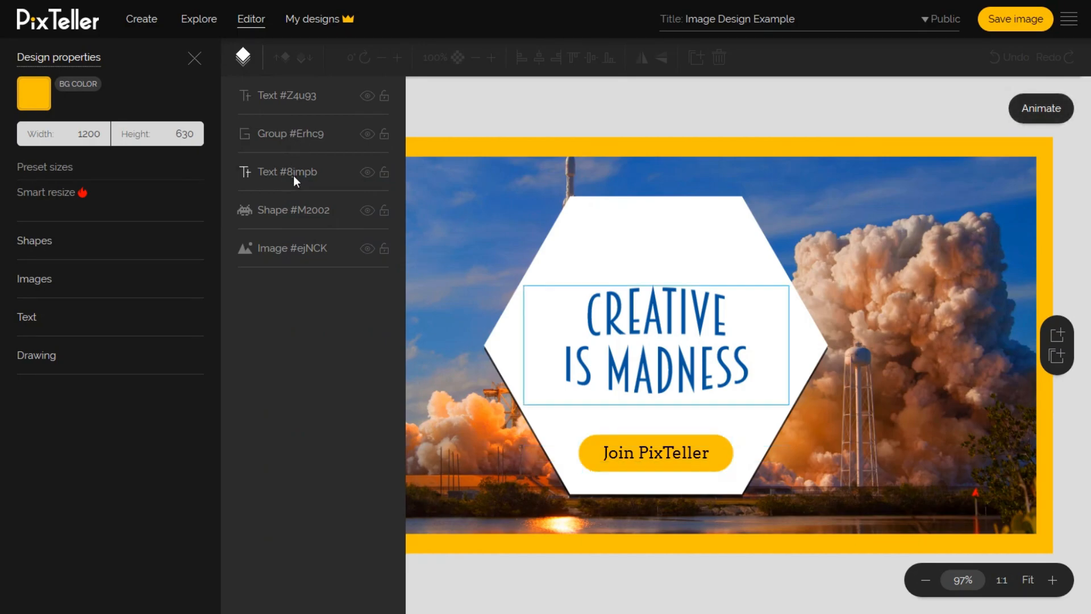
{"action": "left_click", "coordinate": [295, 173]}
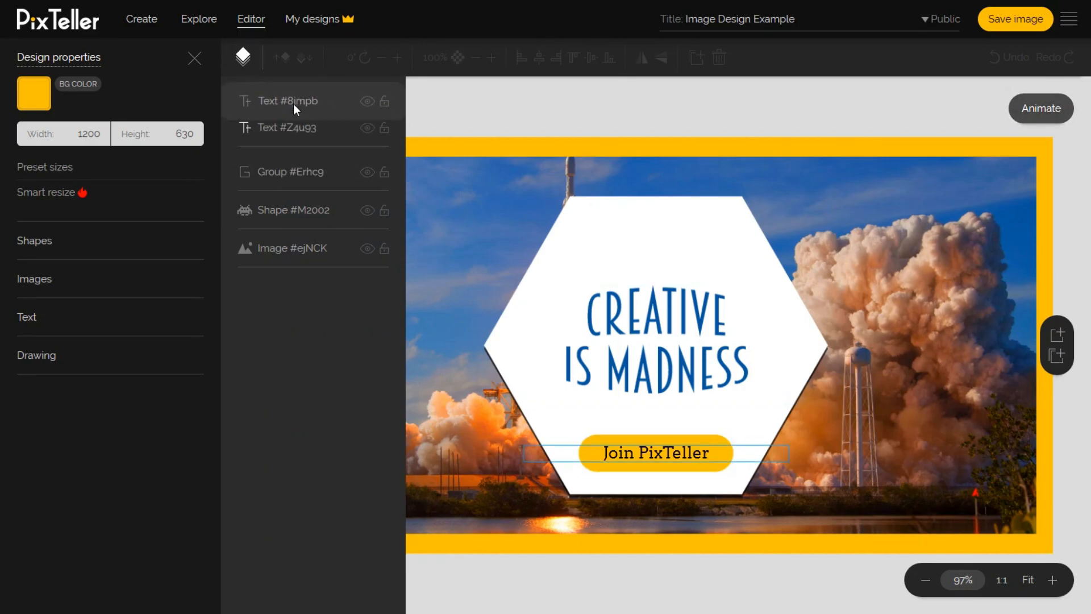
{"action": "left_click", "coordinate": [287, 100]}
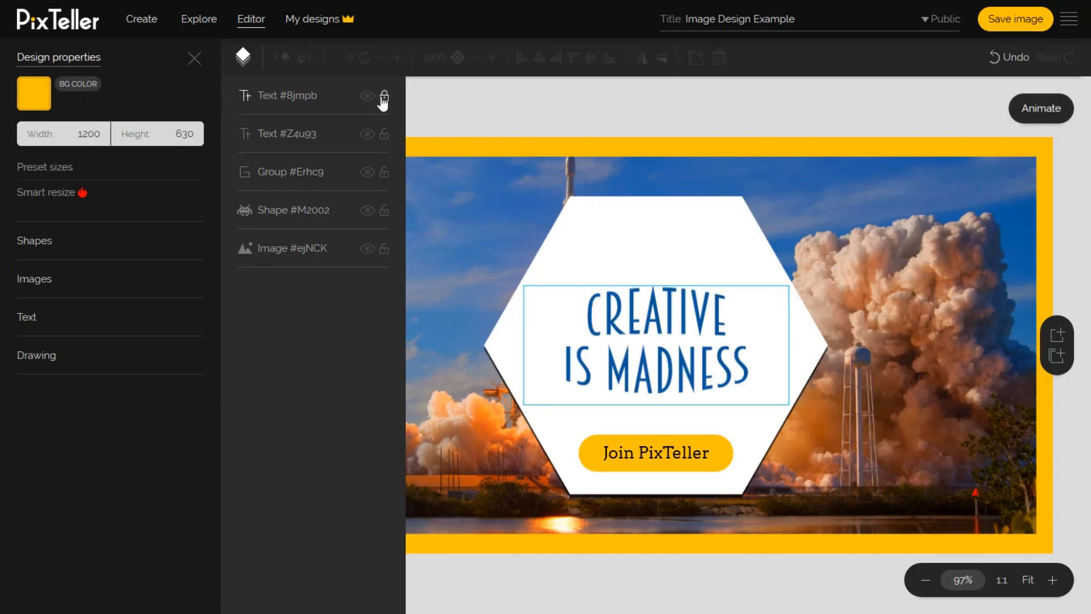
{"action": "left_click", "coordinate": [288, 96]}
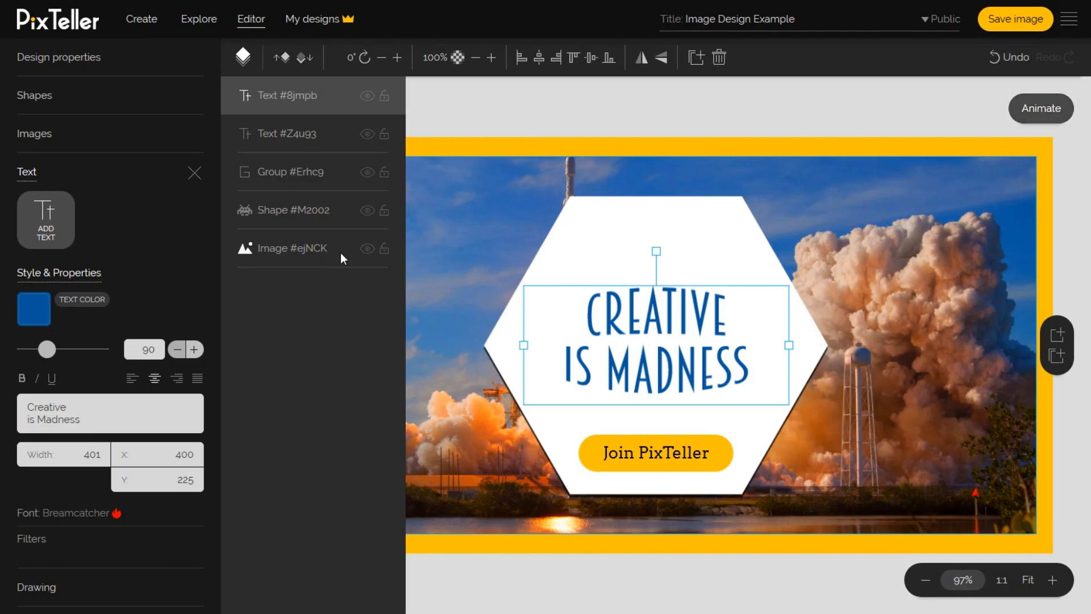
{"action": "left_click", "coordinate": [298, 247]}
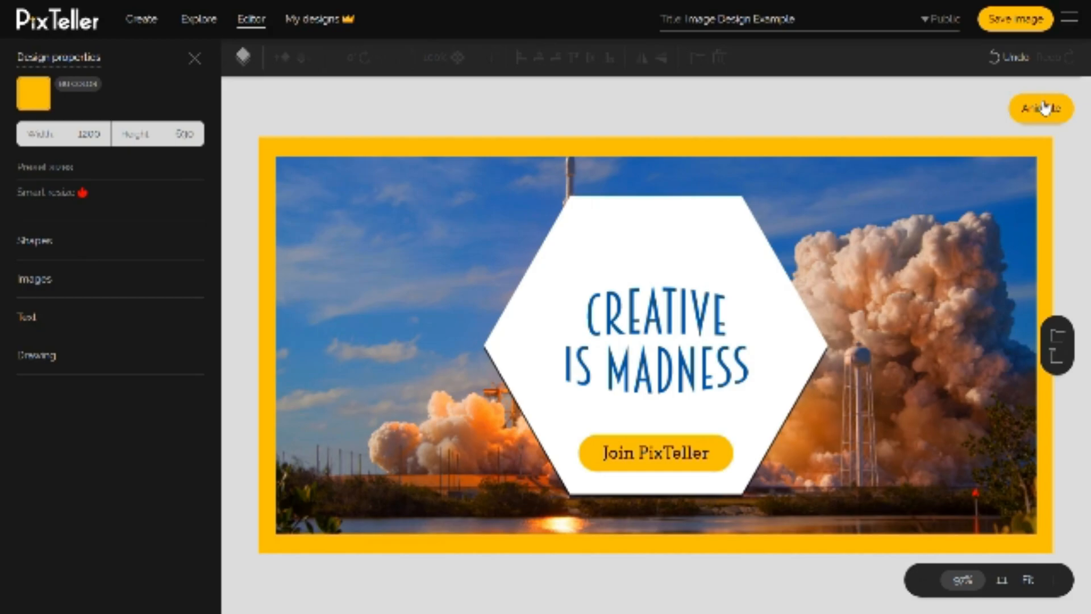
Step: Switch to animation mode and select the hexagon and rocket photo tracks on the timeline
{"action": "left_click", "coordinate": [1042, 108]}
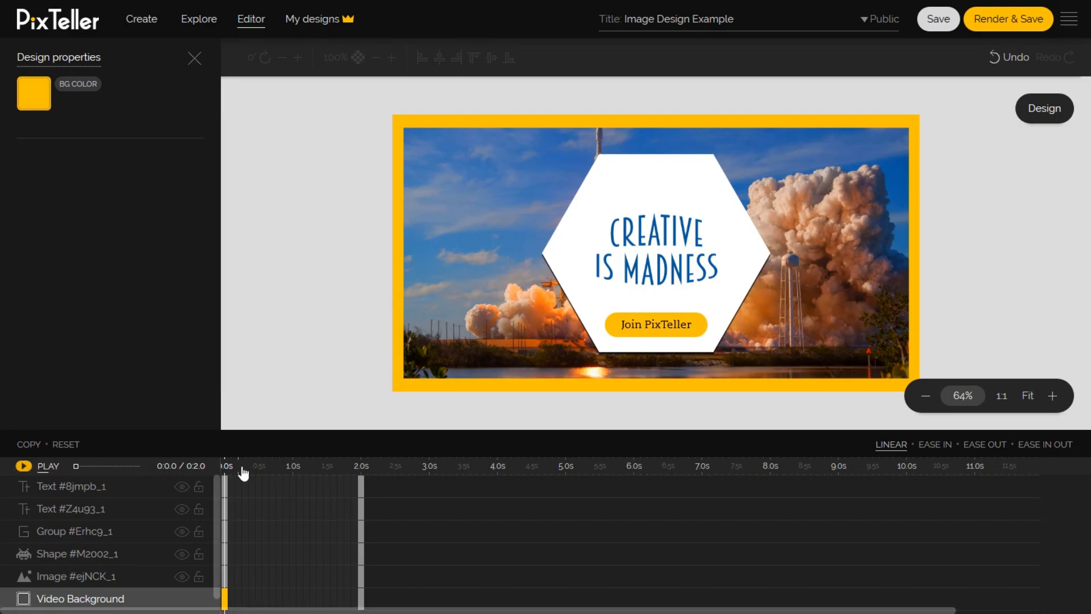
{"action": "left_click", "coordinate": [656, 325]}
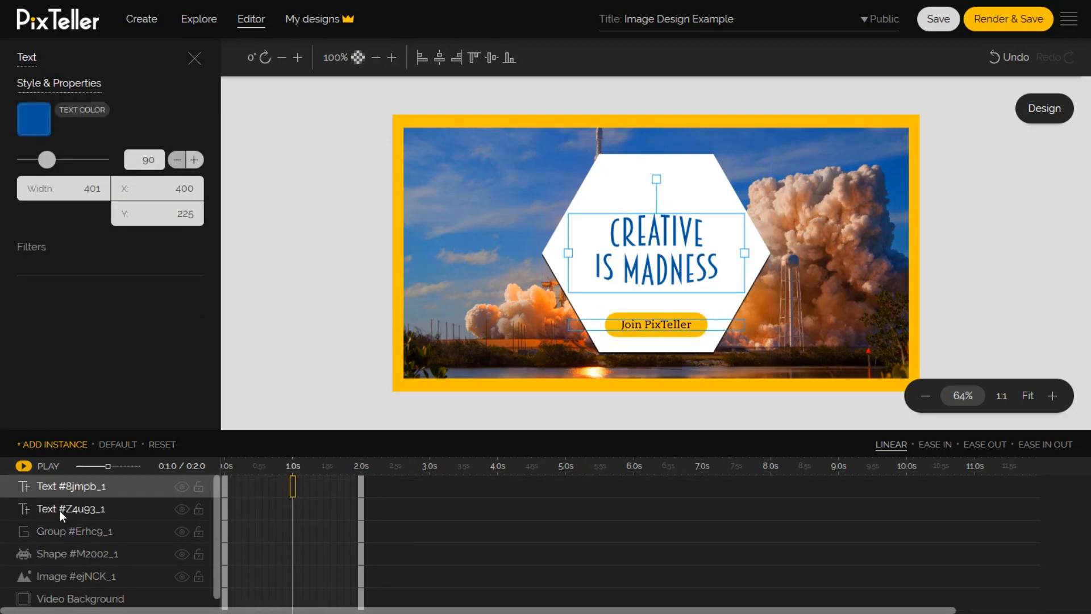
{"action": "left_click", "coordinate": [74, 532]}
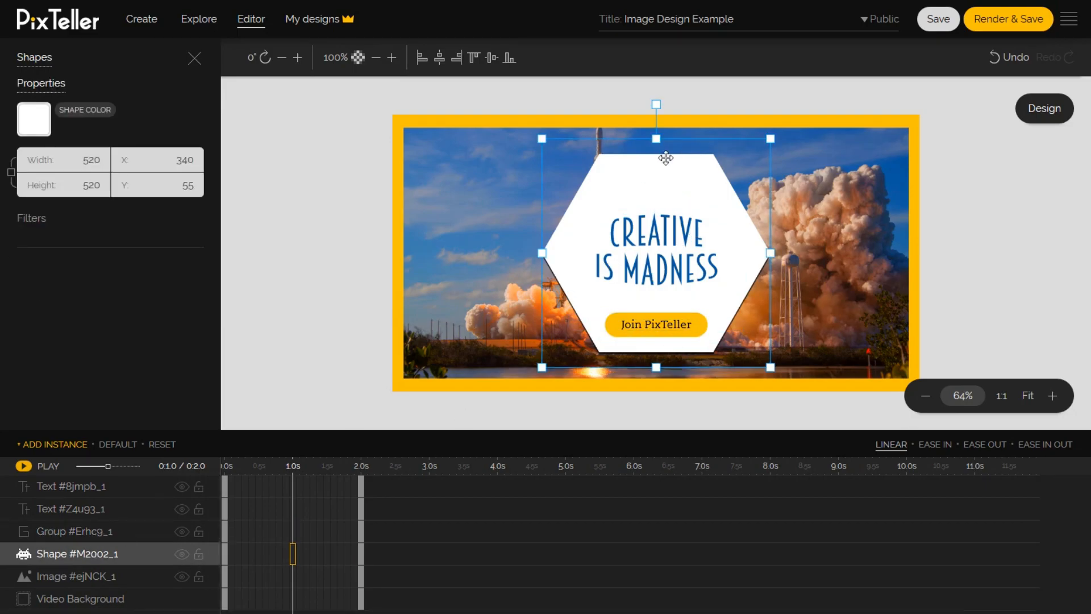
{"action": "left_click", "coordinate": [70, 575]}
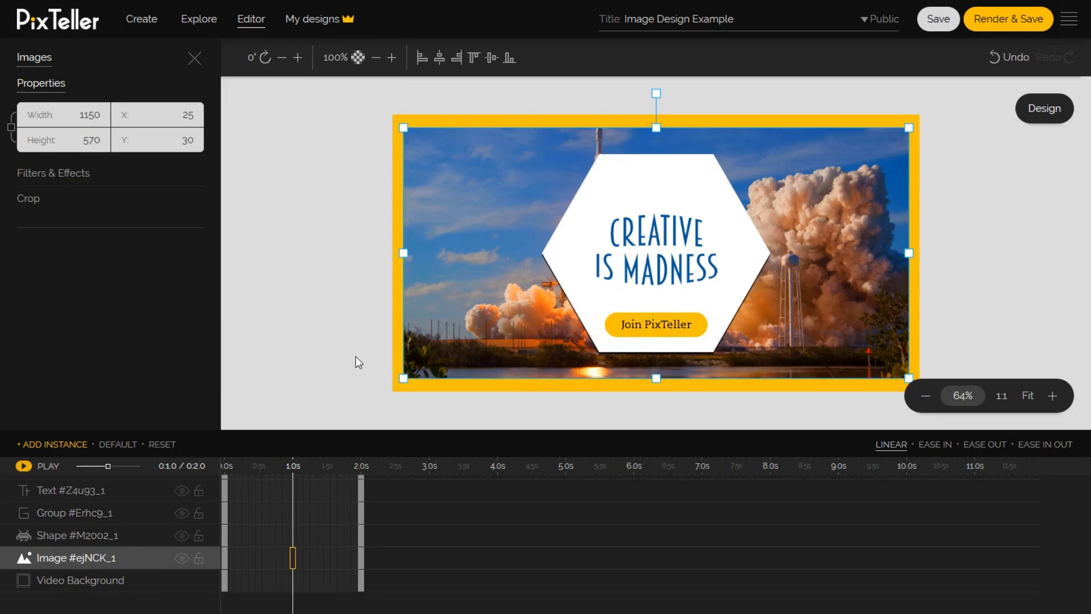
{"action": "left_click", "coordinate": [82, 579]}
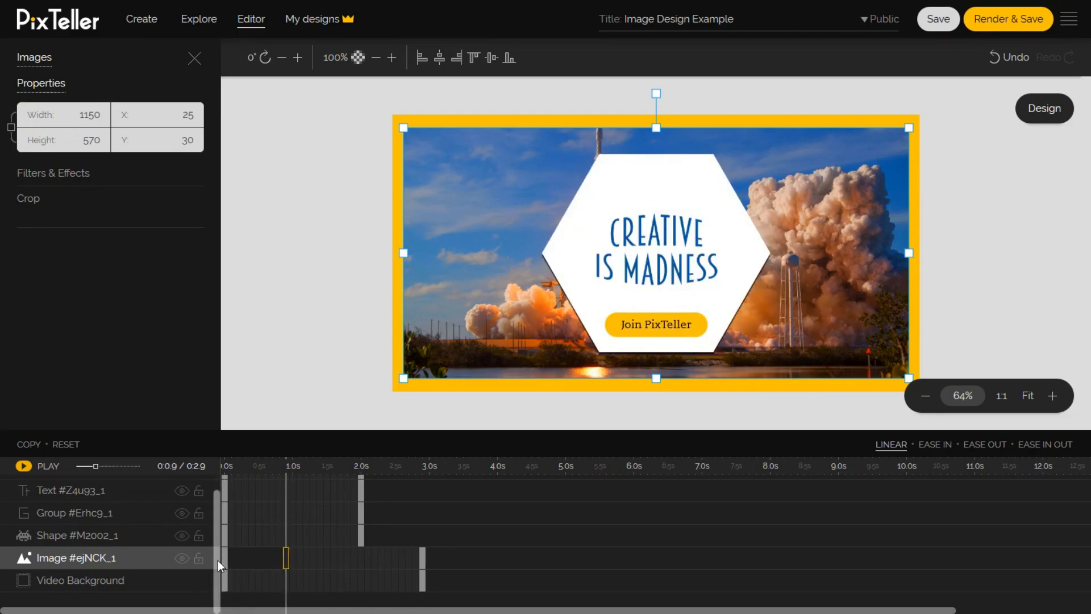
Step: Stretch the layer timeline bars out toward the 3-second mark
{"action": "left_click", "coordinate": [360, 543]}
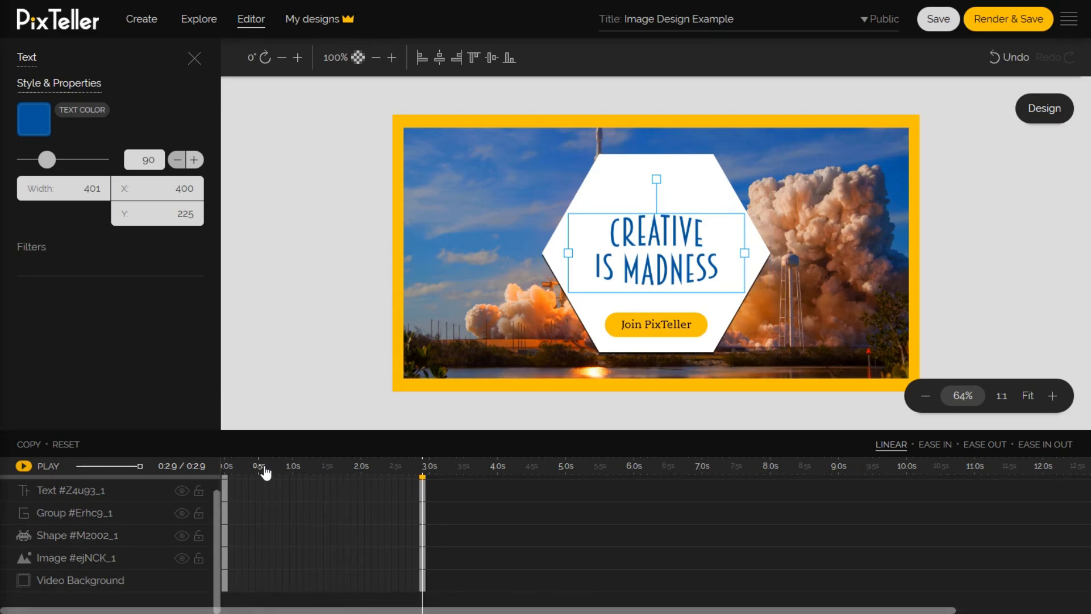
Step: Add a background colour change at the half-second mark and set the border to white
{"action": "left_click", "coordinate": [82, 580]}
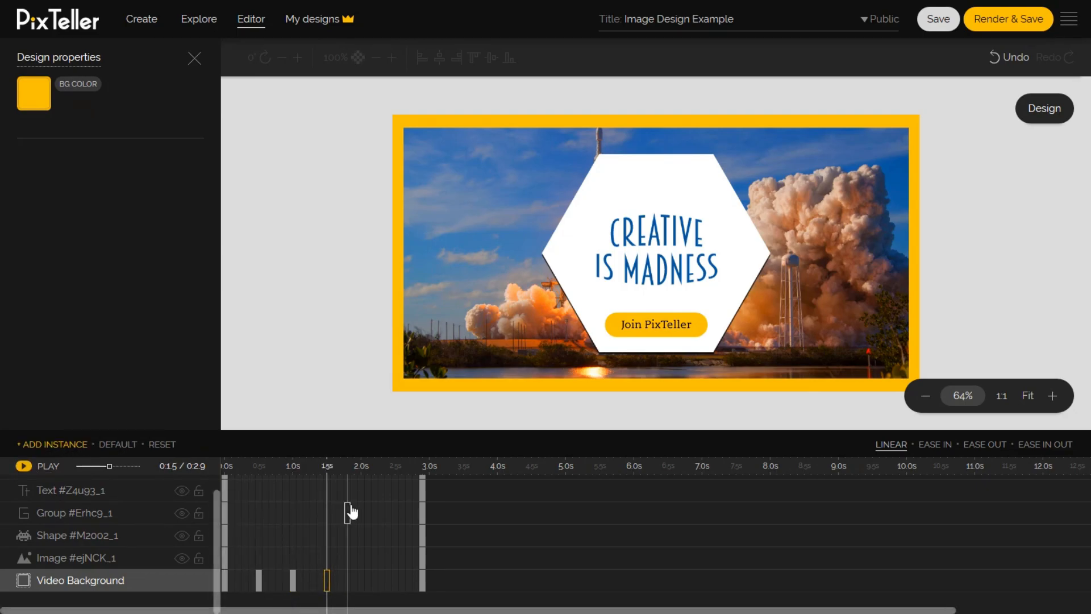
{"action": "left_click", "coordinate": [34, 93]}
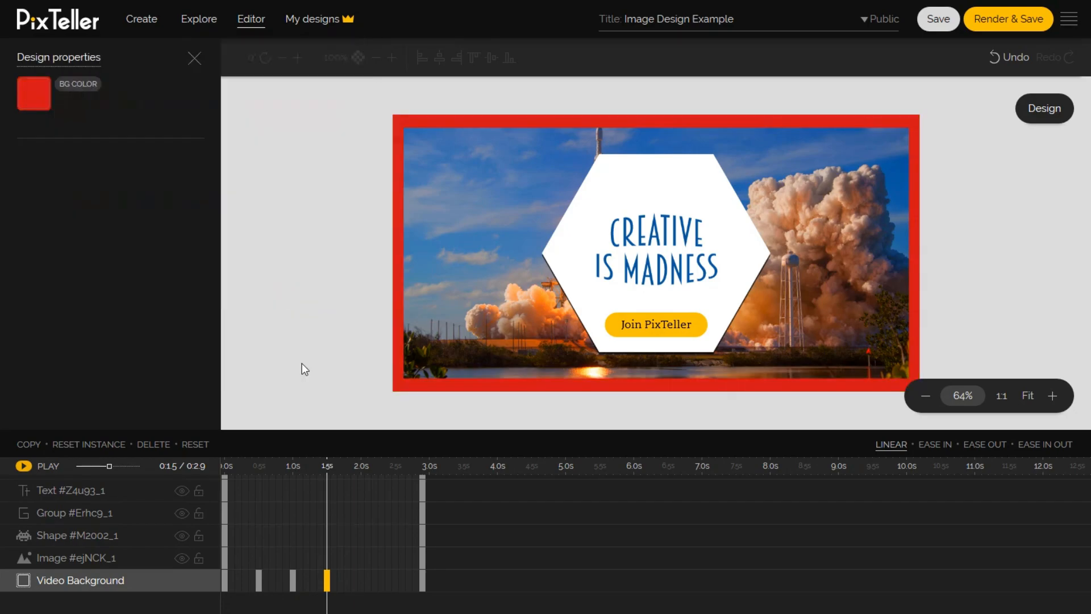
{"action": "left_click", "coordinate": [33, 93]}
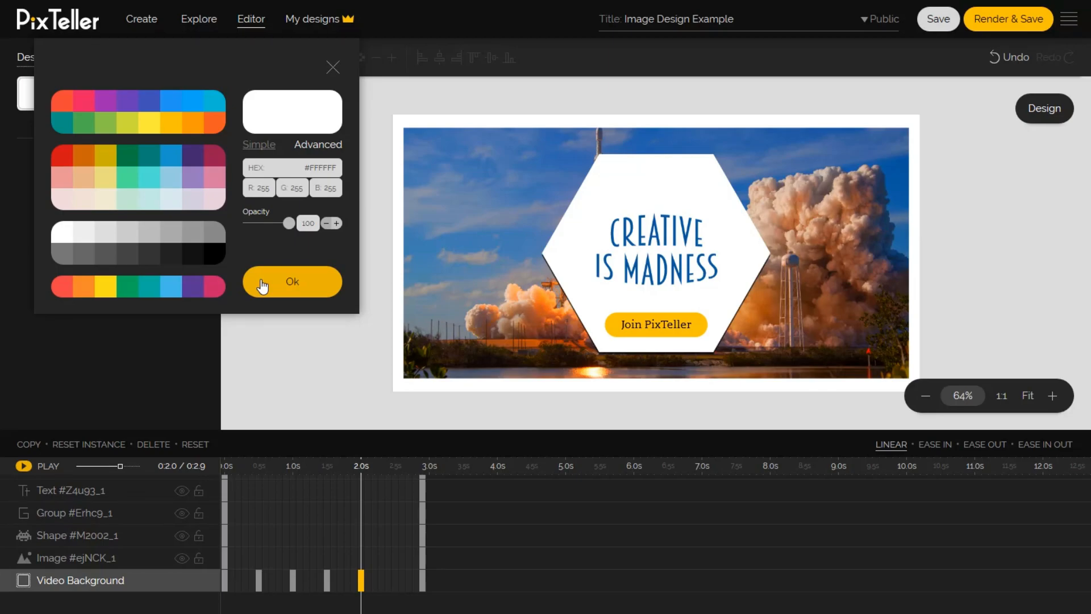
{"action": "left_click", "coordinate": [291, 281]}
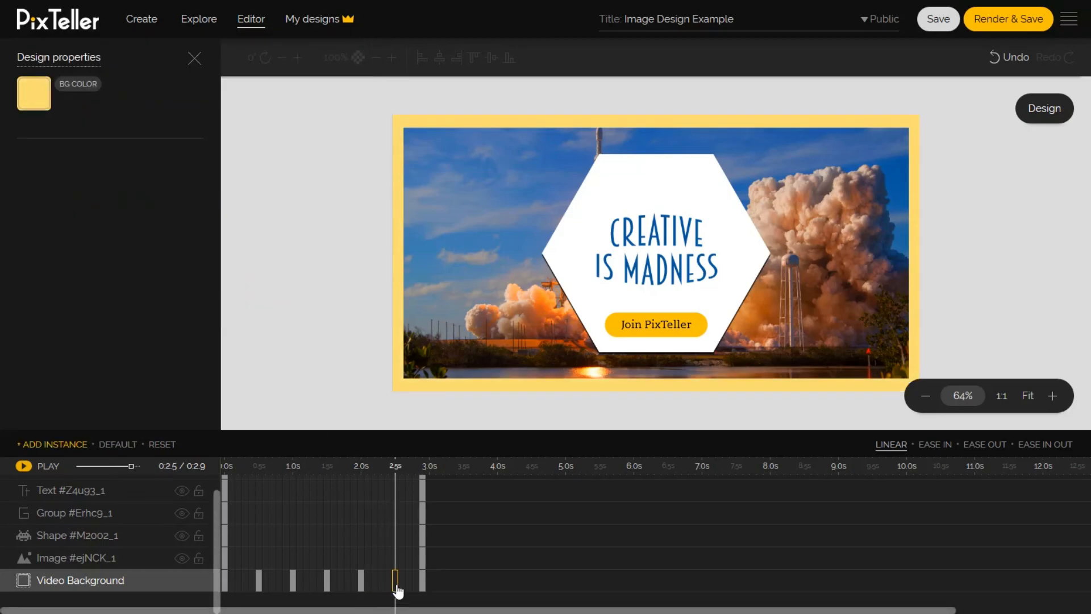
Step: Set the border black at the 2.5-second change and pick a new colour at 1 second
{"action": "left_click", "coordinate": [33, 94]}
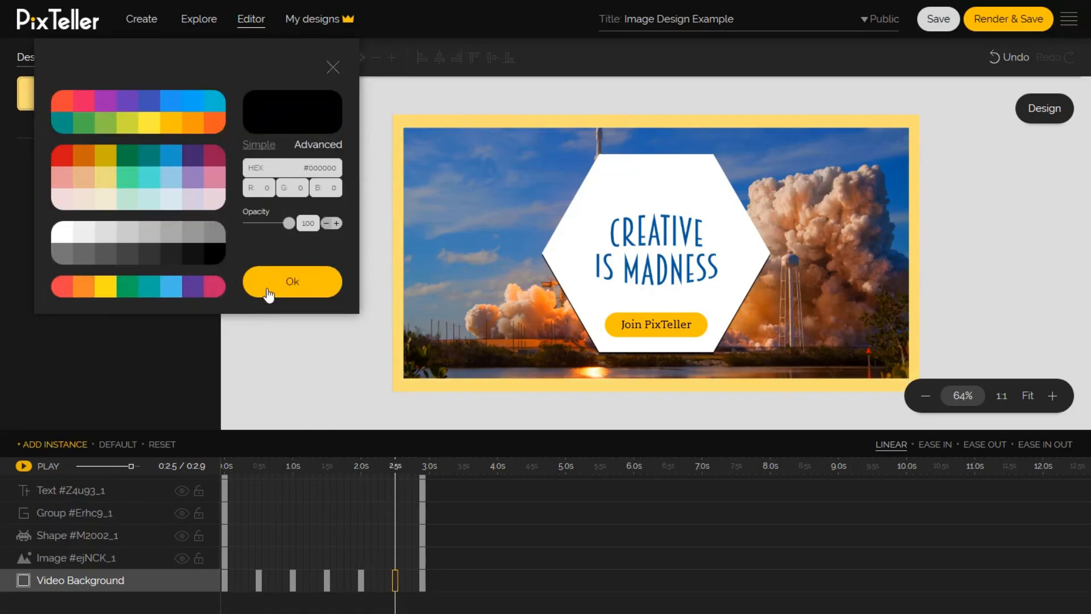
{"action": "left_click", "coordinate": [292, 282]}
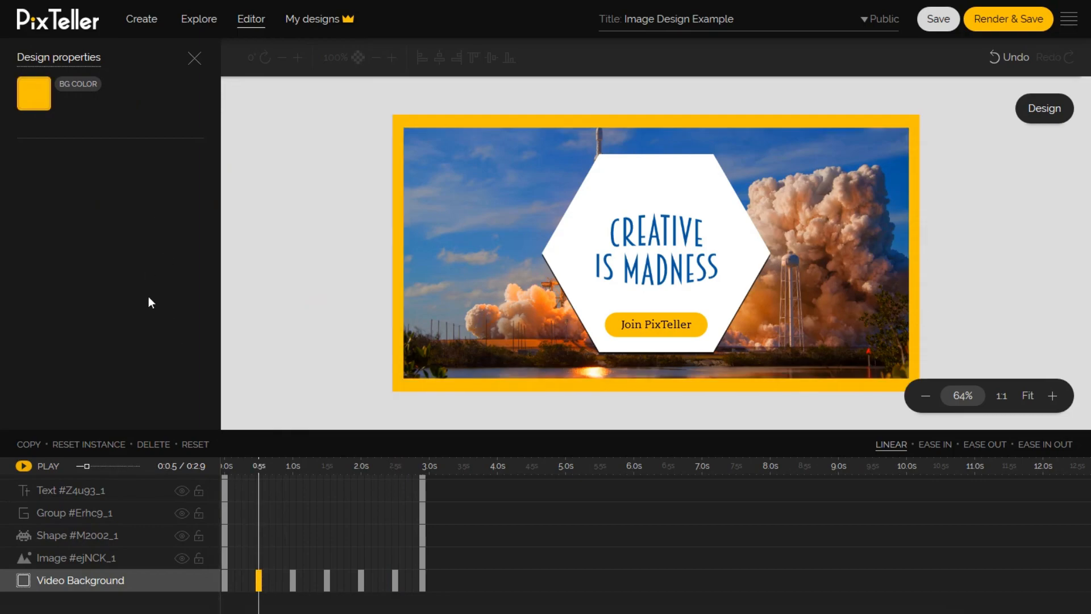
{"action": "left_click", "coordinate": [33, 93]}
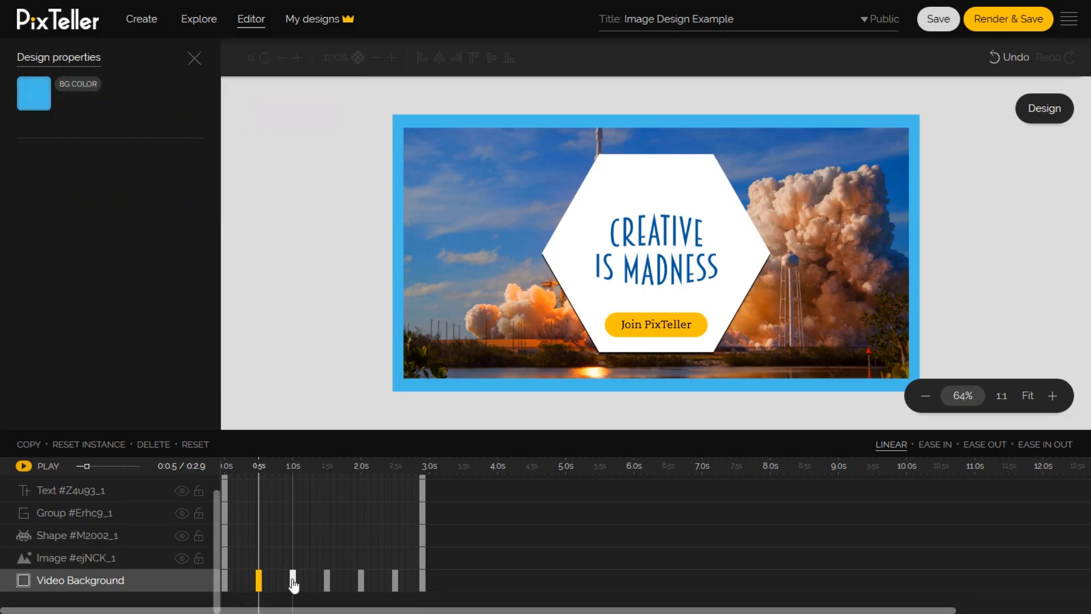
{"action": "left_click", "coordinate": [33, 93]}
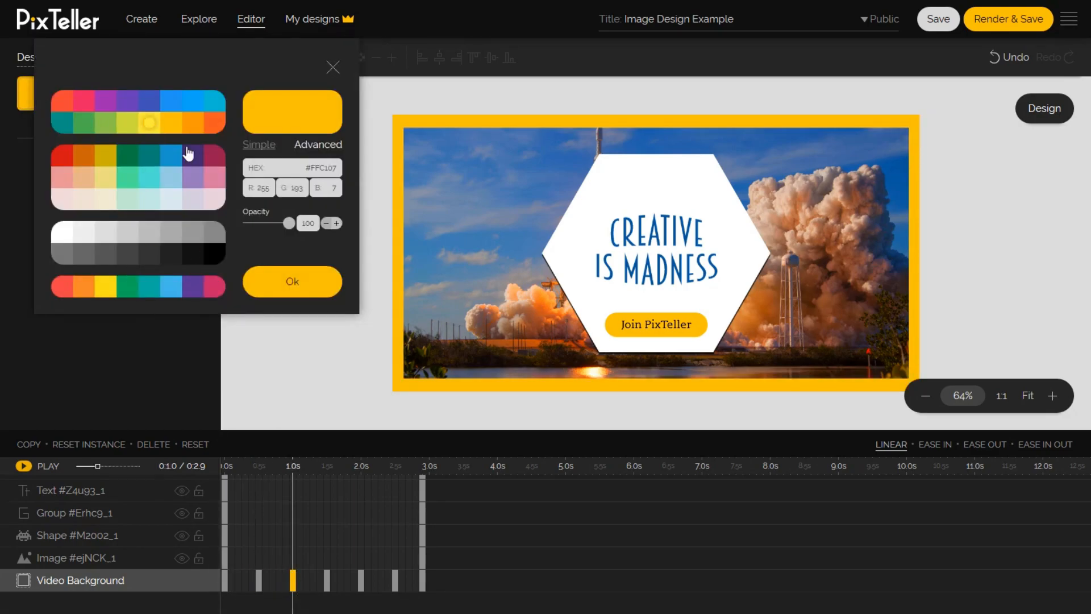
{"action": "mouse_move", "coordinate": [80, 305]}
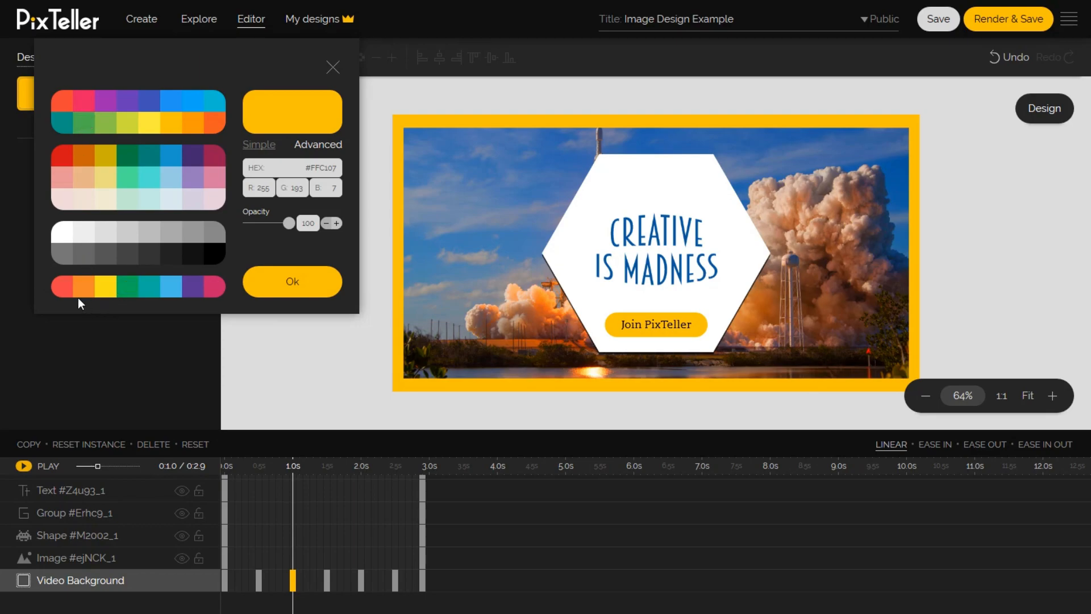
{"action": "left_click", "coordinate": [211, 286]}
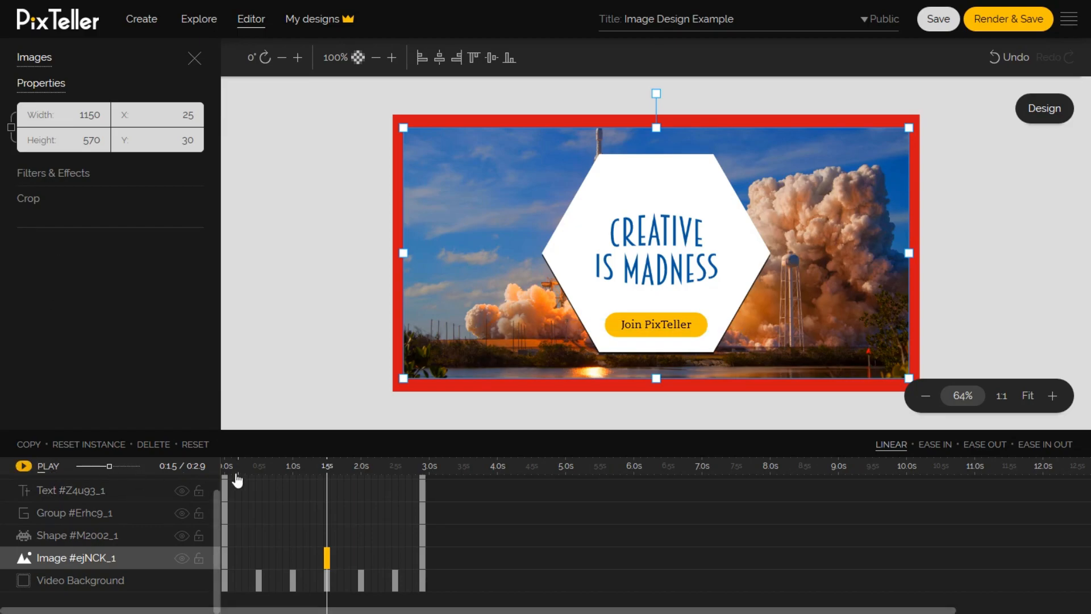
Step: Set the rocket photo's Saturation to -100 and Blur to about 13 in Filters & Effects
{"action": "left_click", "coordinate": [54, 173]}
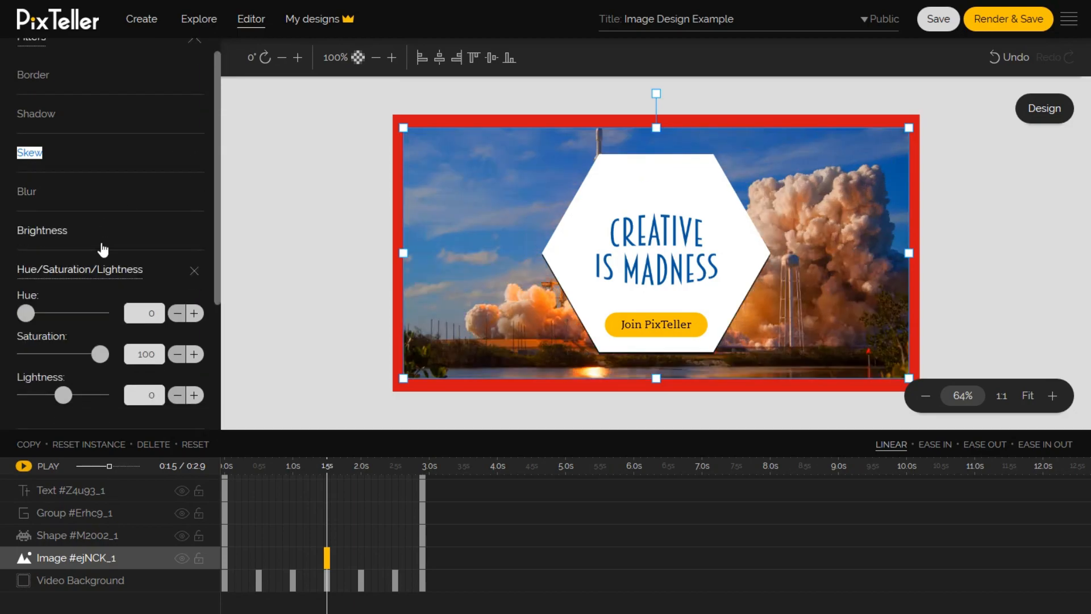
{"action": "left_click_drag", "start_coordinate": [102, 353], "coordinate": [25, 354]}
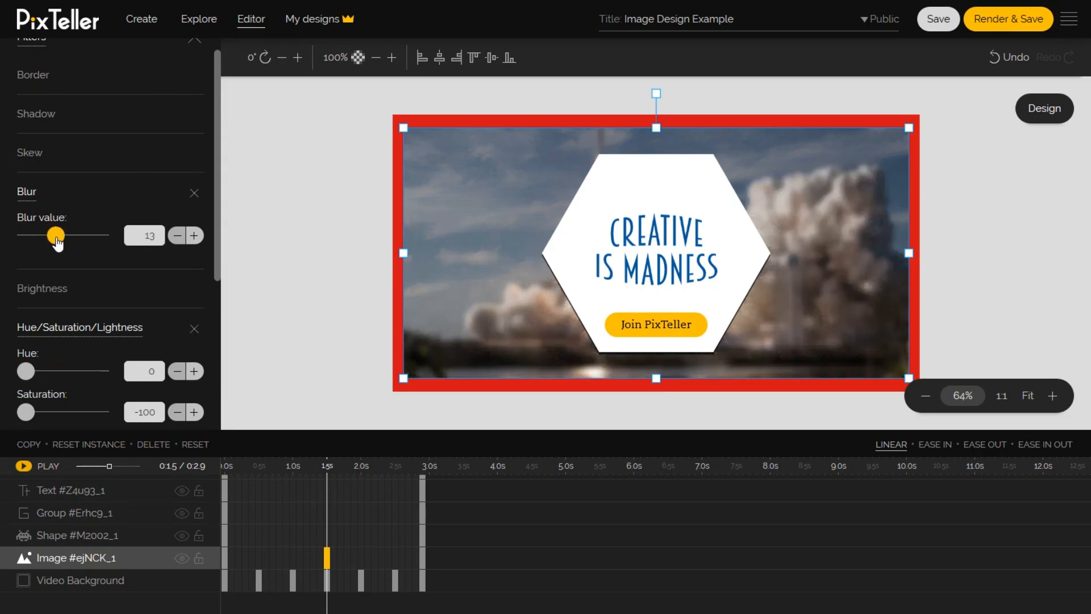
{"action": "left_click_drag", "start_coordinate": [56, 235], "coordinate": [100, 235]}
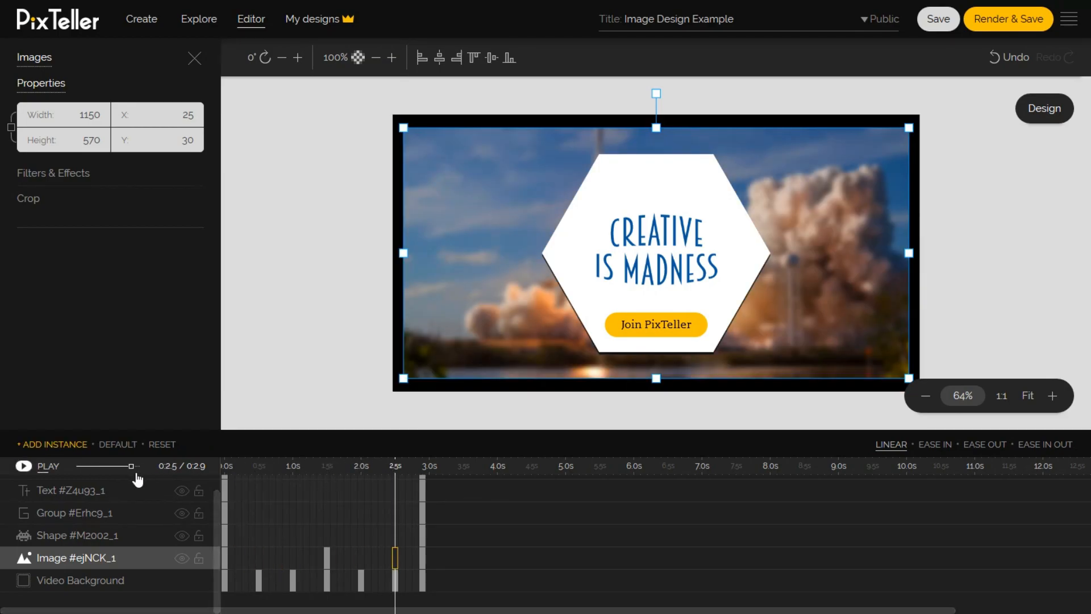
Step: Preview the animation, then select the white hexagon shape layer
{"action": "left_click", "coordinate": [24, 466]}
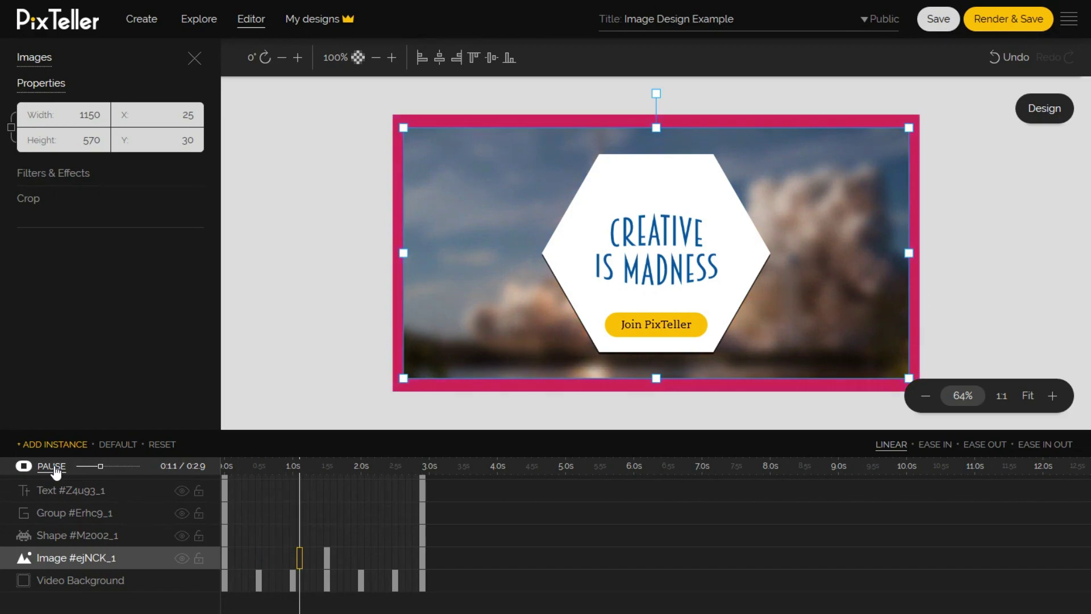
{"action": "left_click", "coordinate": [21, 466]}
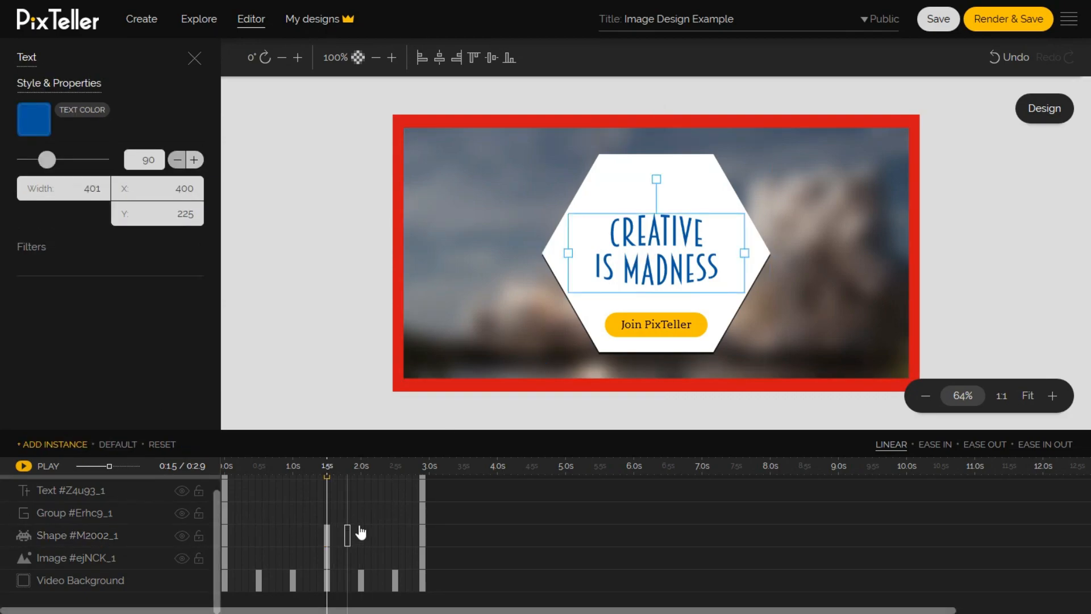
{"action": "left_click", "coordinate": [55, 444]}
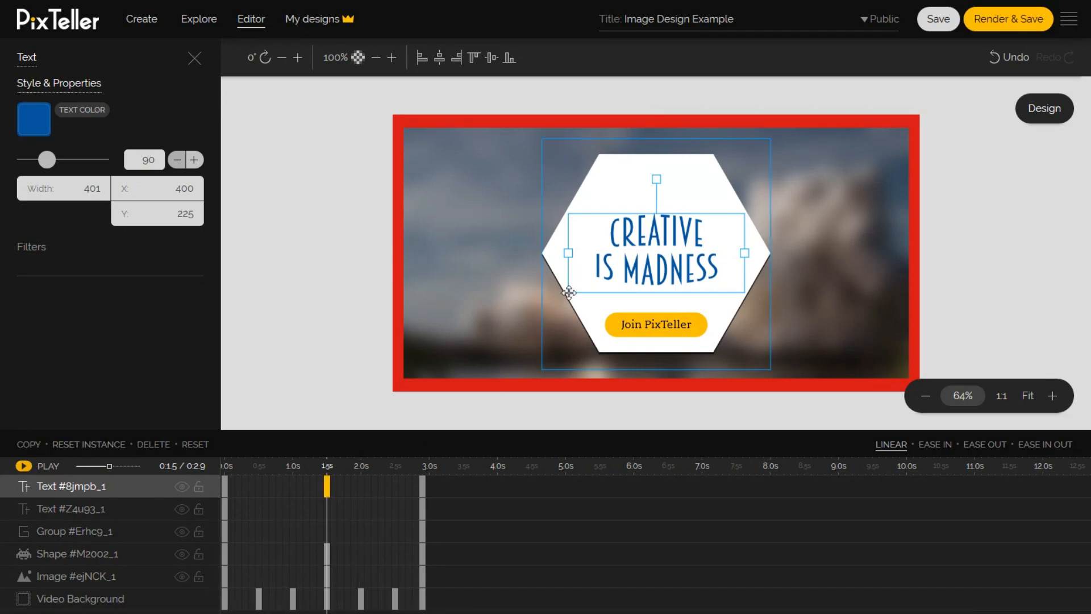
{"action": "left_click", "coordinate": [72, 554]}
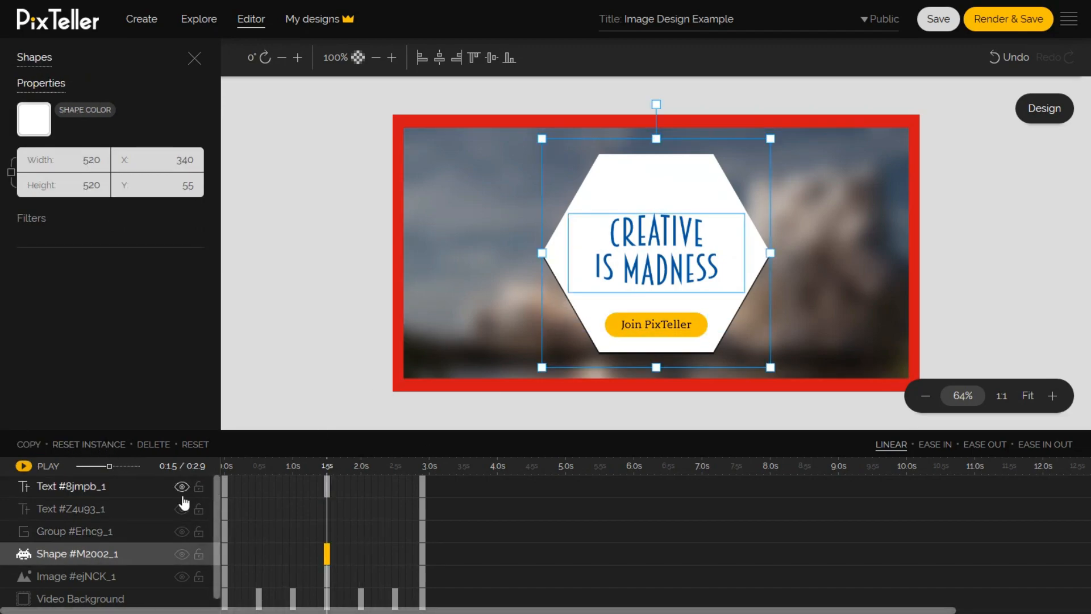
Step: Rotate the hexagon 360° and lower its opacity to 75%, then select the headline
{"action": "left_click", "coordinate": [258, 57]}
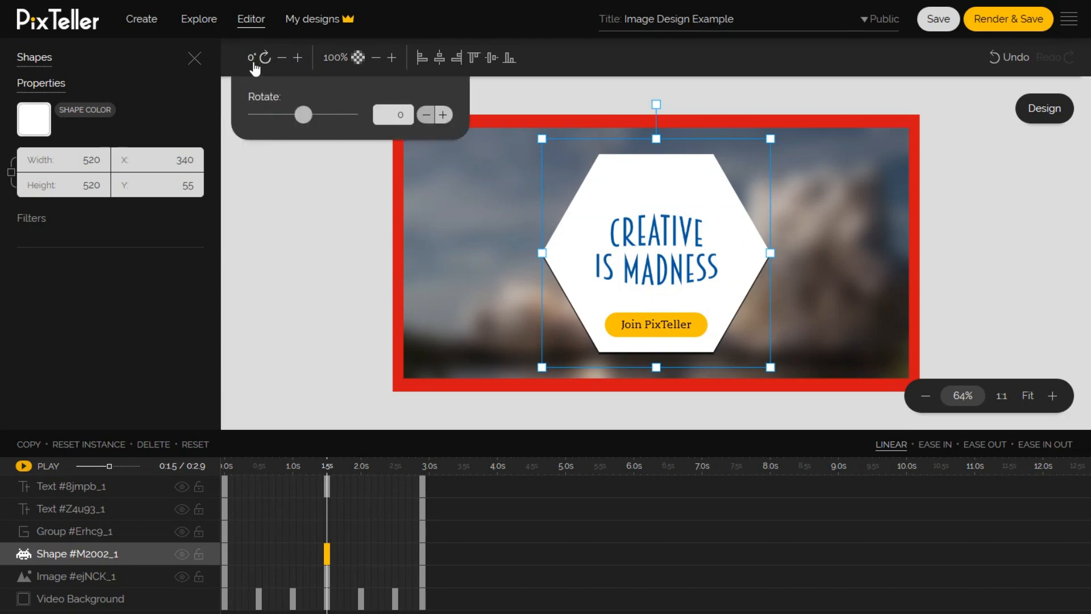
{"action": "left_click_drag", "start_coordinate": [302, 114], "coordinate": [349, 116]}
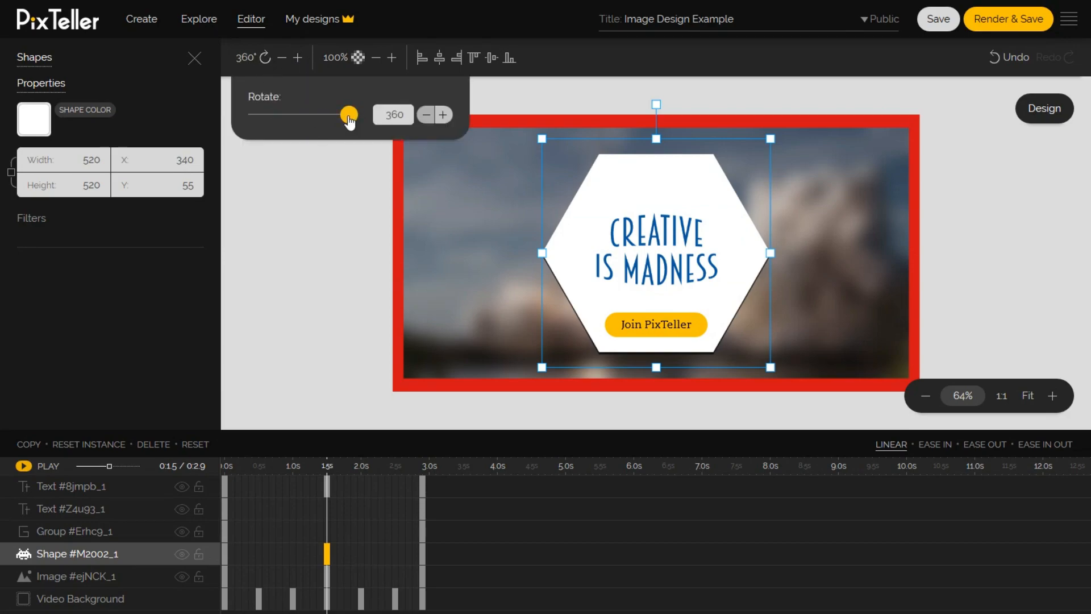
{"action": "left_click_drag", "start_coordinate": [348, 116], "coordinate": [357, 116]}
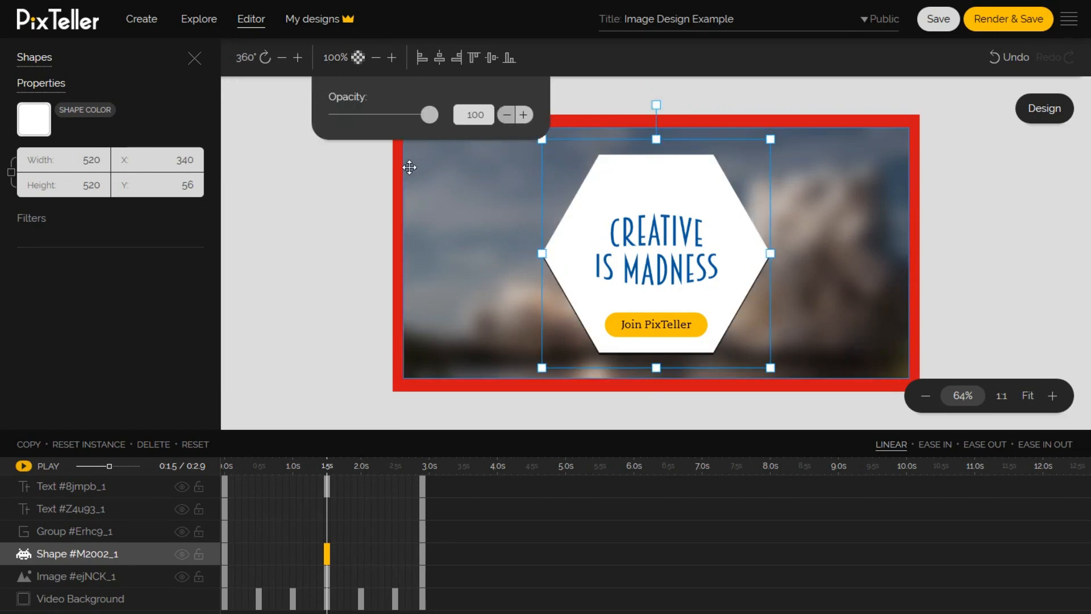
{"action": "mouse_move", "coordinate": [354, 154]}
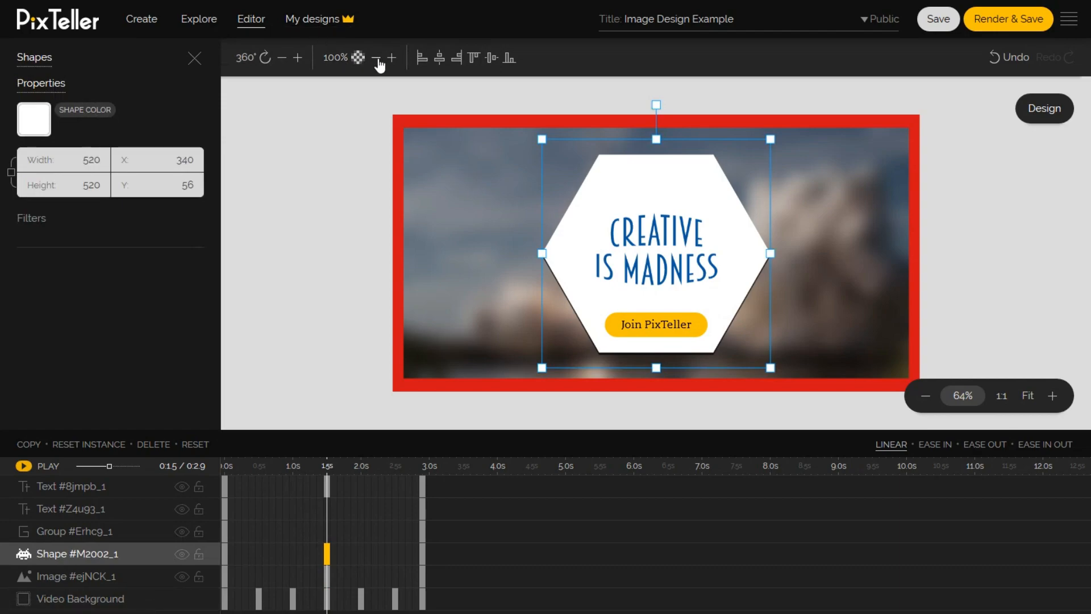
{"action": "left_click", "coordinate": [375, 58]}
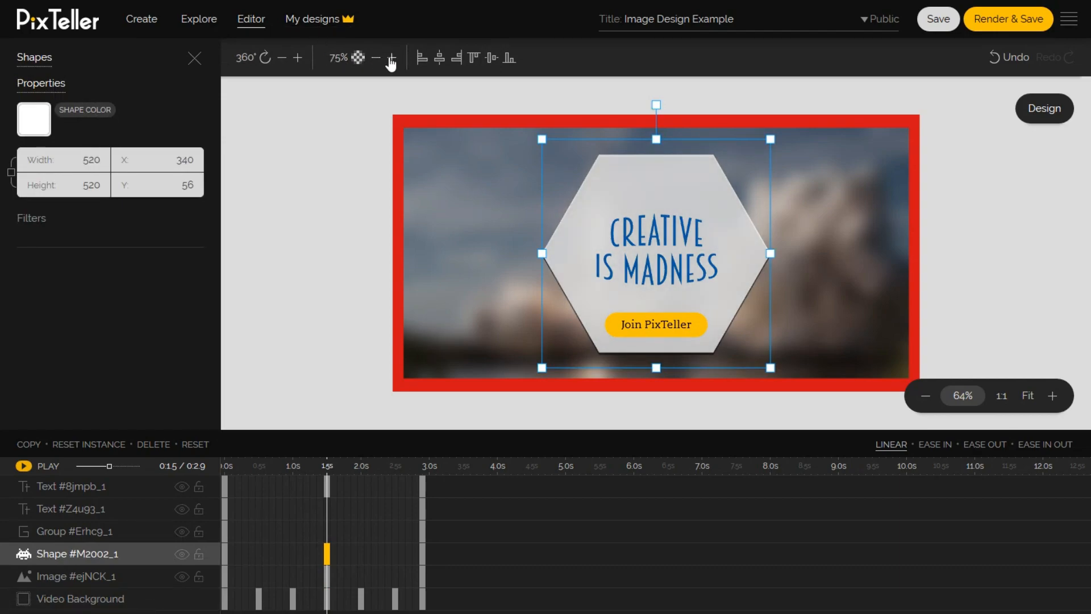
{"action": "mouse_move", "coordinate": [350, 336]}
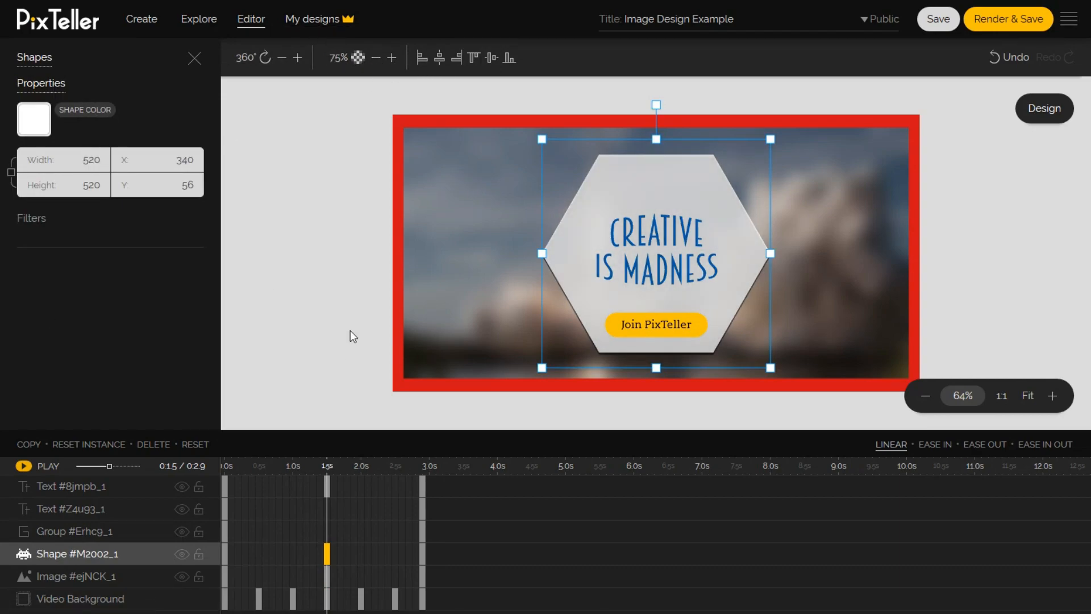
{"action": "left_click", "coordinate": [70, 487]}
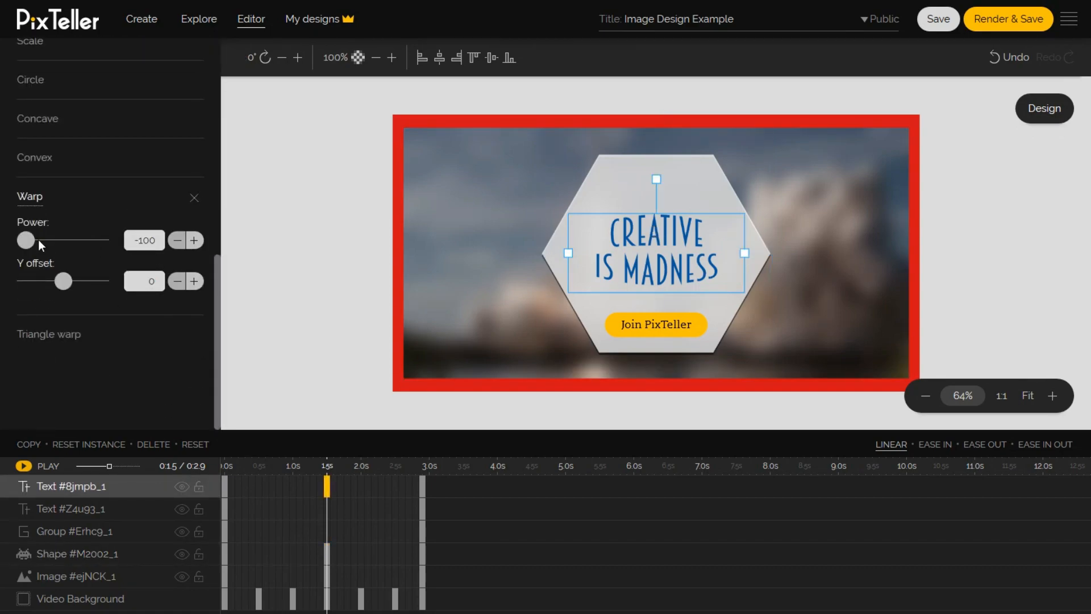
Step: Raise the headline's Warp Power from -100 to about 1
{"action": "left_click_drag", "start_coordinate": [26, 240], "coordinate": [56, 240]}
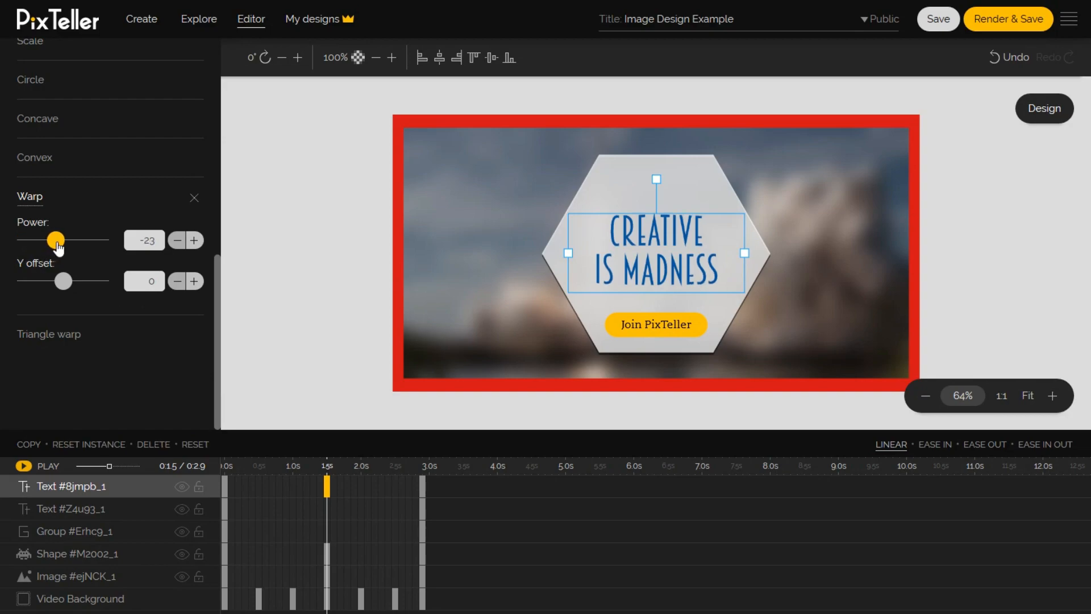
{"action": "left_click_drag", "start_coordinate": [56, 240], "coordinate": [64, 240]}
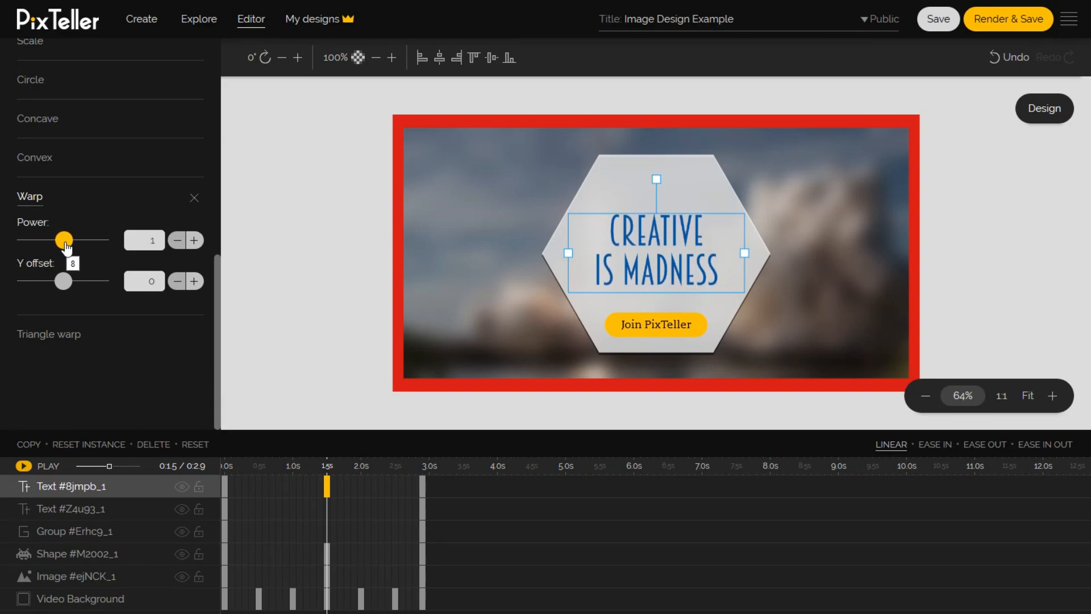
{"action": "left_click", "coordinate": [177, 240]}
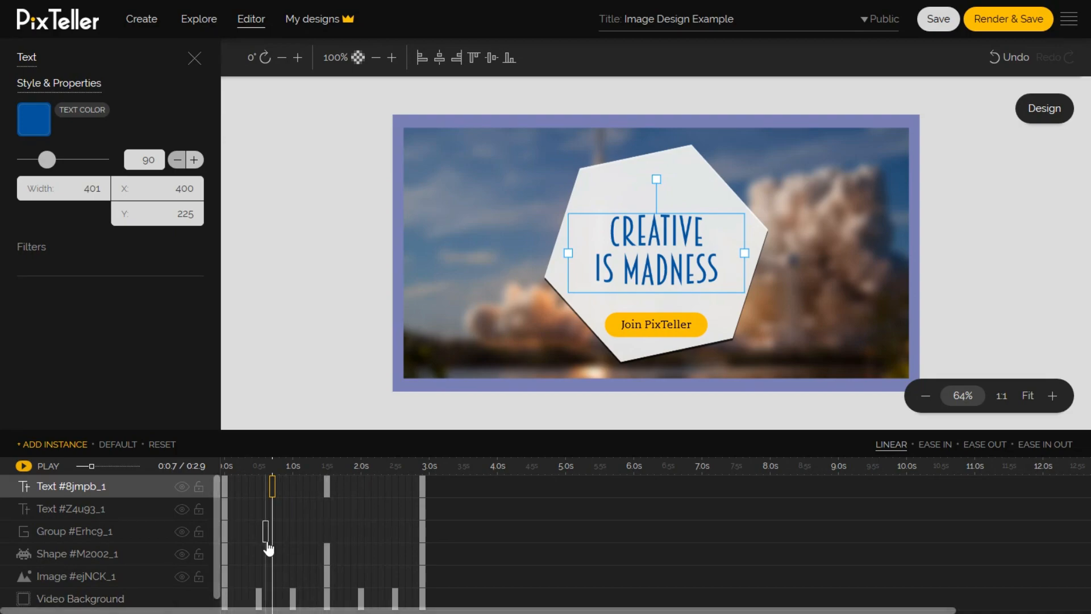
Step: Apply EASE IN to the hexagon's 0.7s and 1.8s keyframes
{"action": "left_click", "coordinate": [68, 553]}
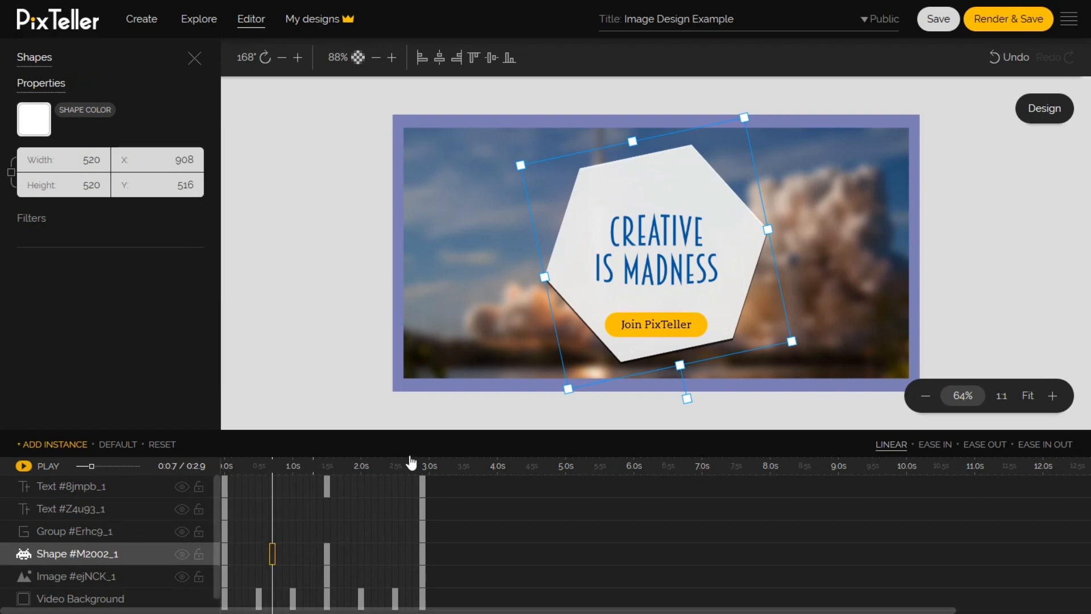
{"action": "left_click", "coordinate": [934, 444]}
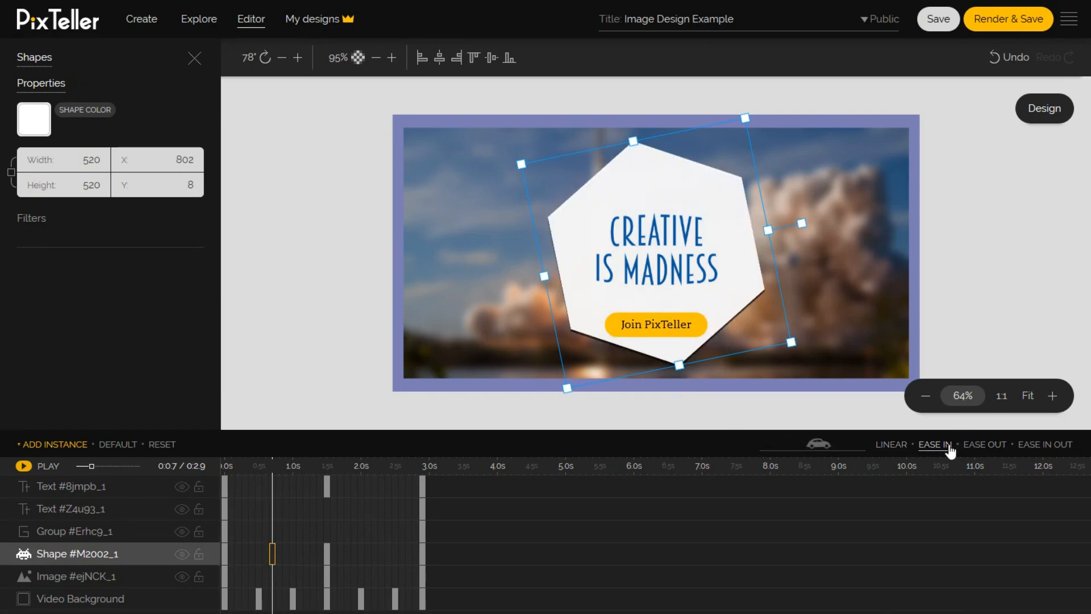
{"action": "left_click", "coordinate": [984, 445]}
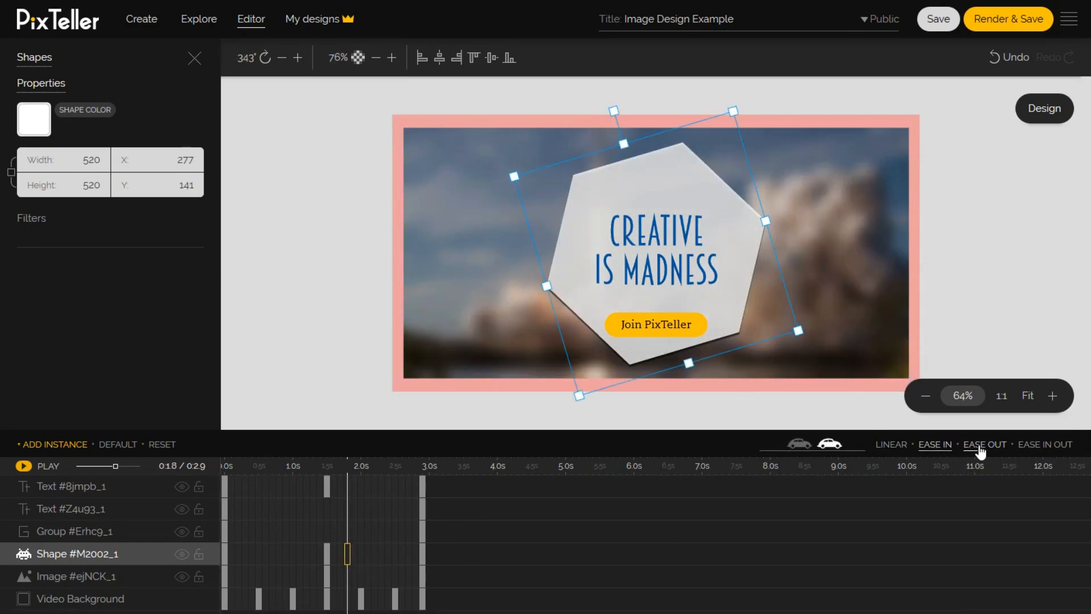
{"action": "left_click", "coordinate": [934, 445]}
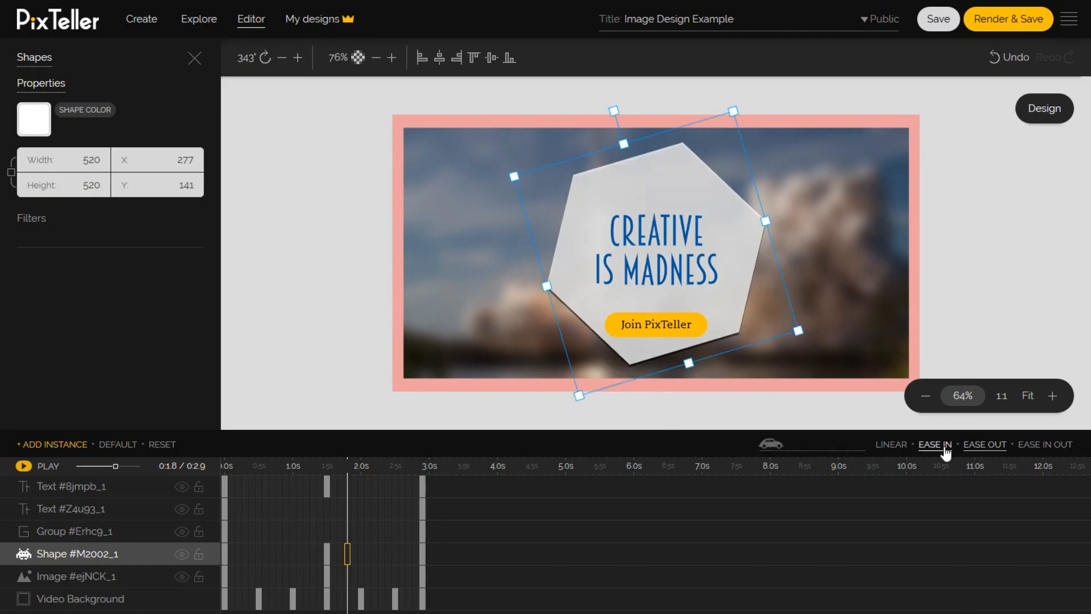
{"action": "mouse_move", "coordinate": [27, 448]}
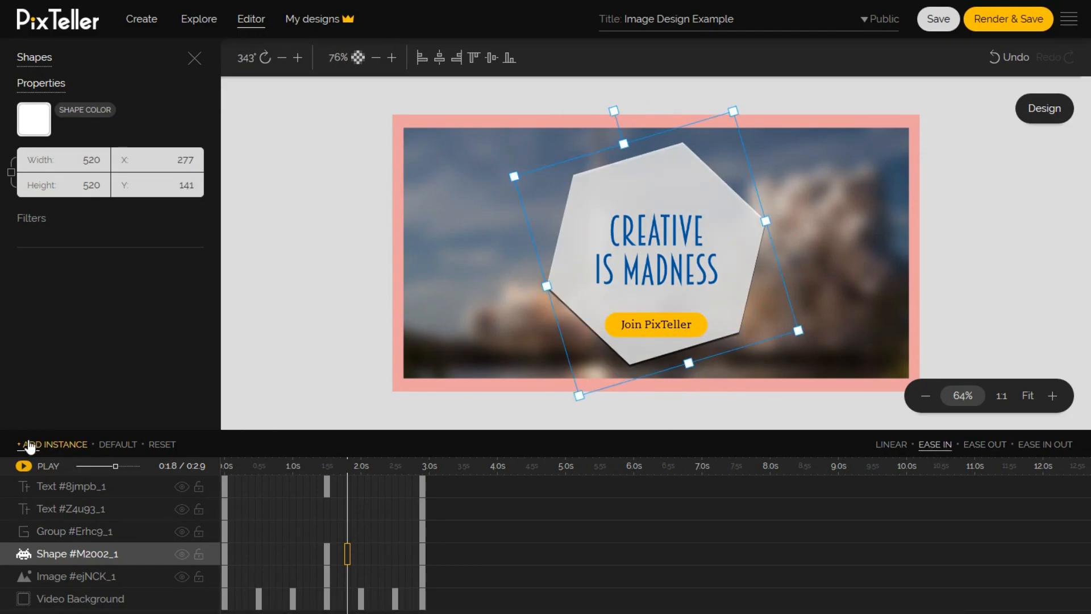
Step: Preview the animation from the start and stop it
{"action": "left_click", "coordinate": [24, 466]}
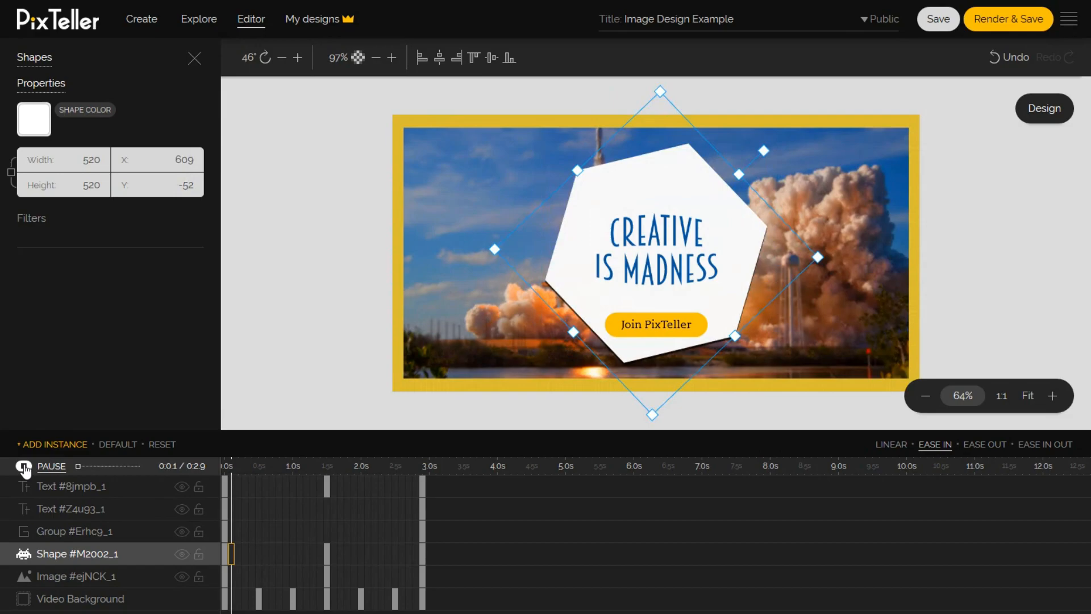
{"action": "left_click", "coordinate": [22, 466]}
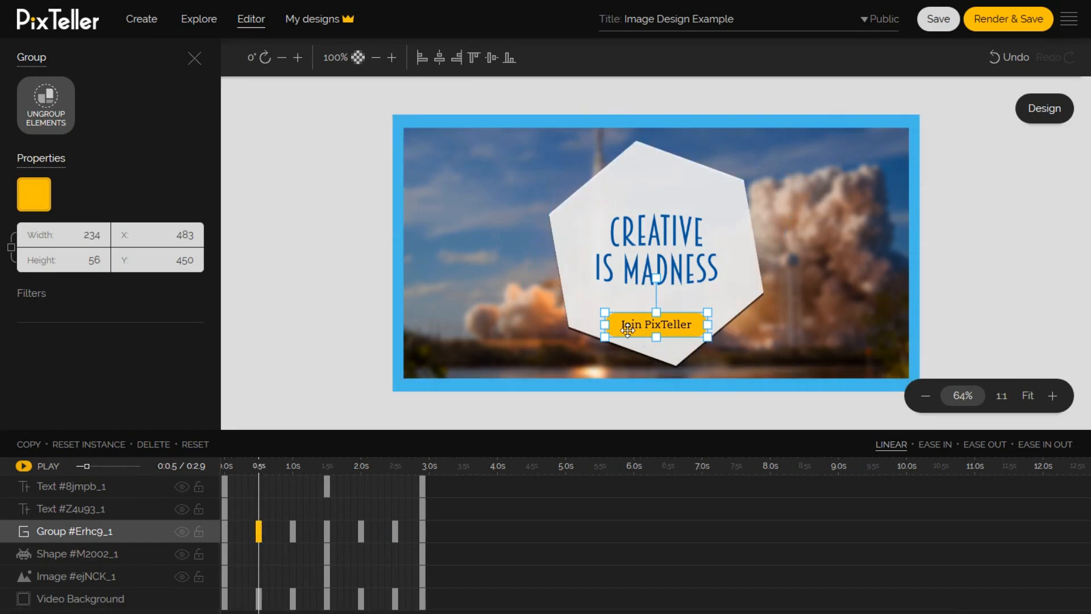
Step: Make the Join PixTeller button red from its colour swatch
{"action": "left_click", "coordinate": [33, 194]}
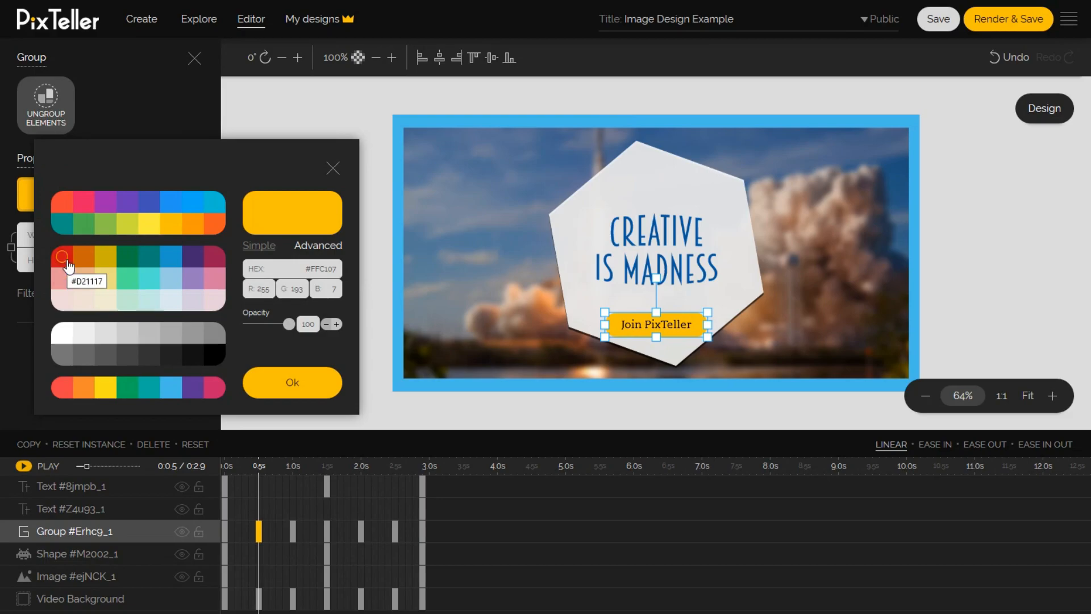
{"action": "left_click", "coordinate": [59, 389]}
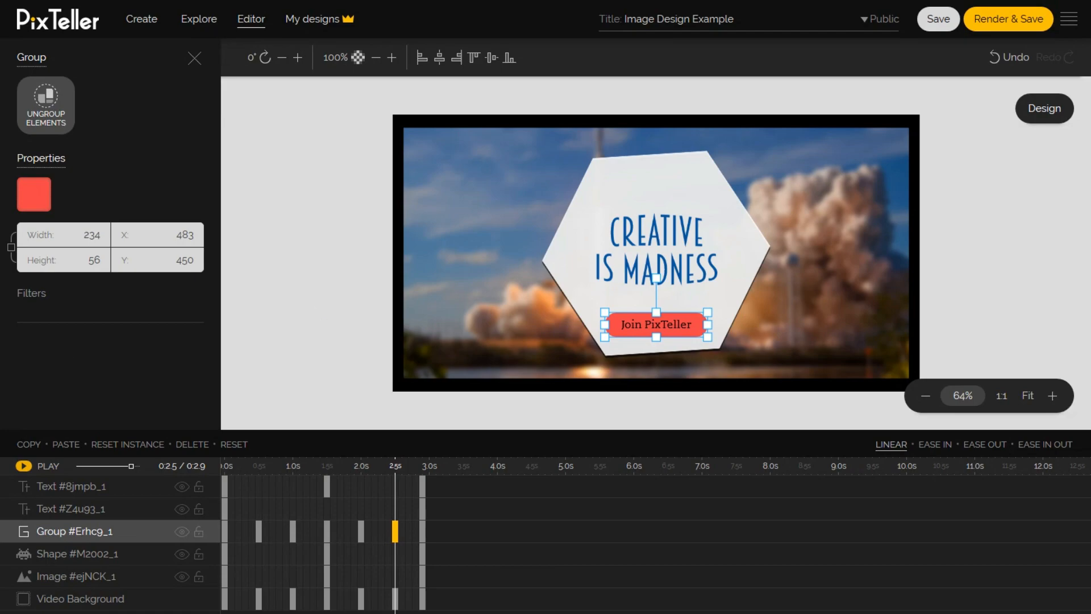
{"action": "mouse_move", "coordinate": [427, 369]}
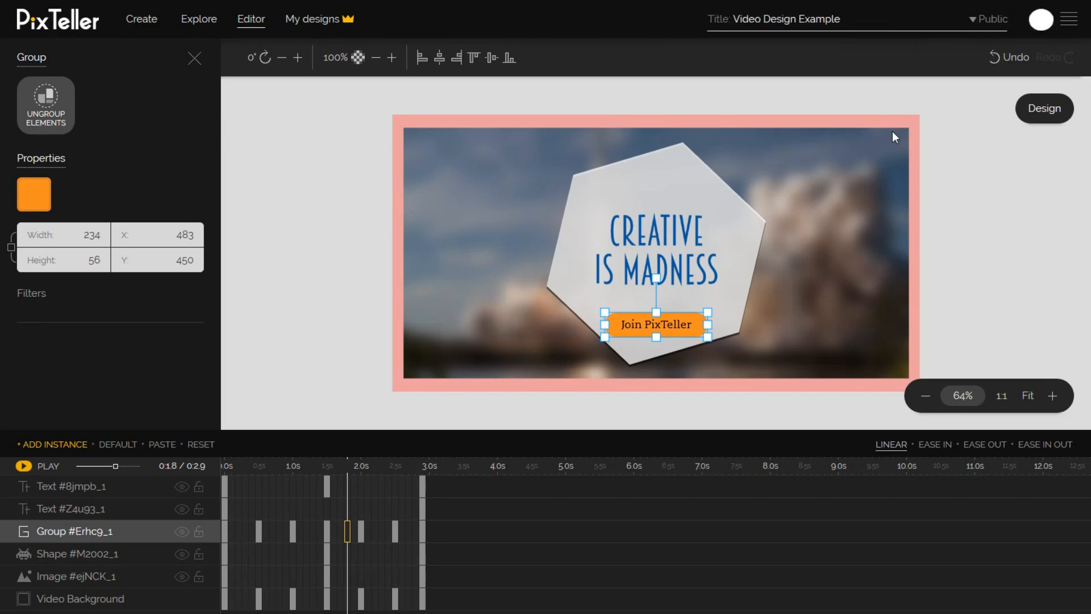
{"action": "mouse_move", "coordinate": [949, 47]}
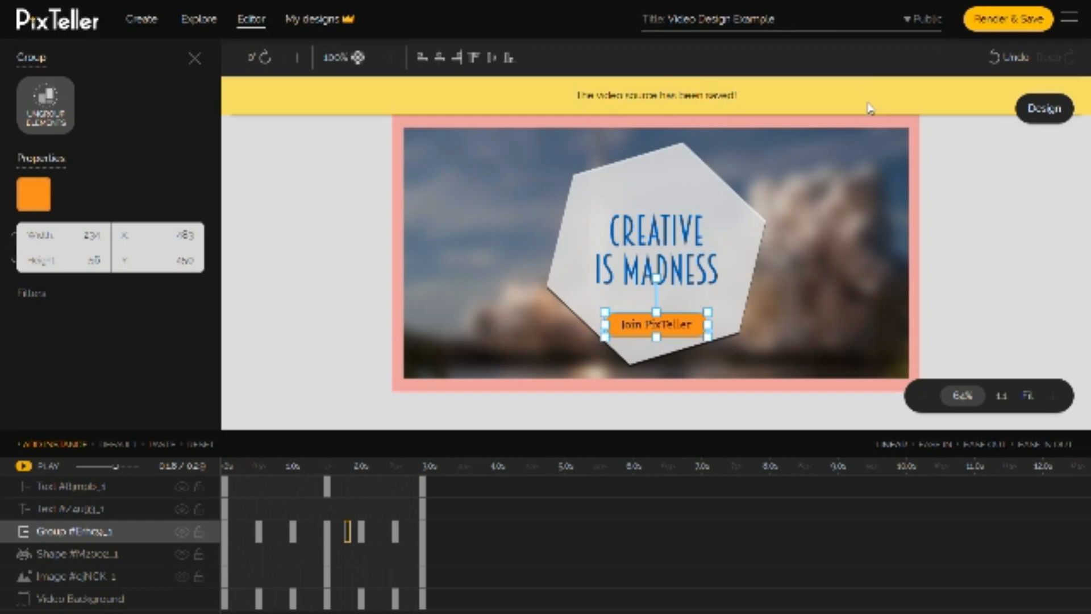
{"action": "mouse_move", "coordinate": [1007, 32]}
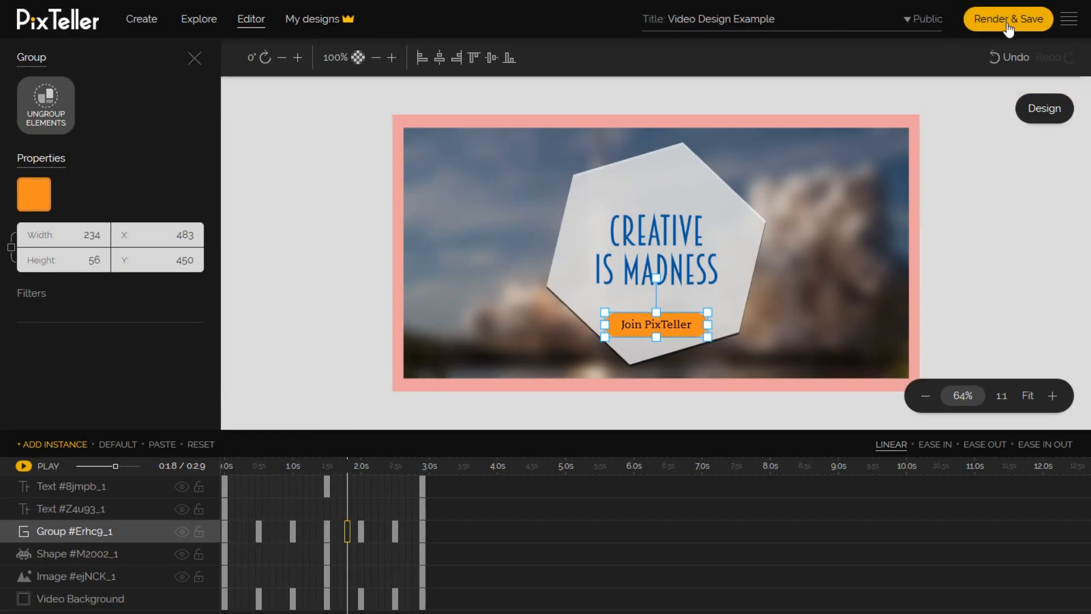
Step: Render and save the animated banner and wait for rendering to finish
{"action": "left_click", "coordinate": [1008, 18]}
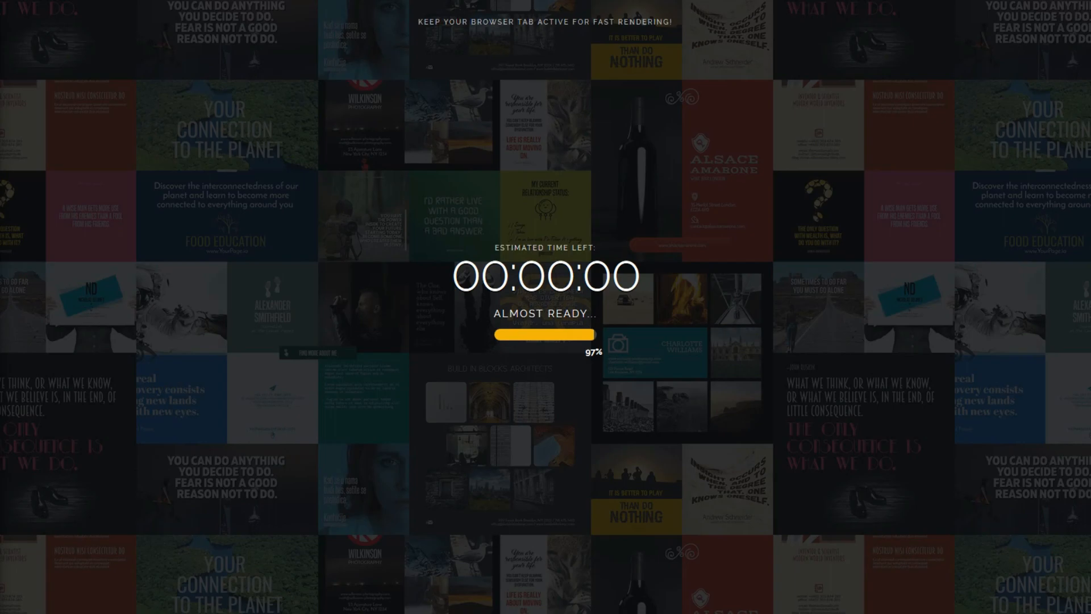
{"action": "mouse_move", "coordinate": [293, 461]}
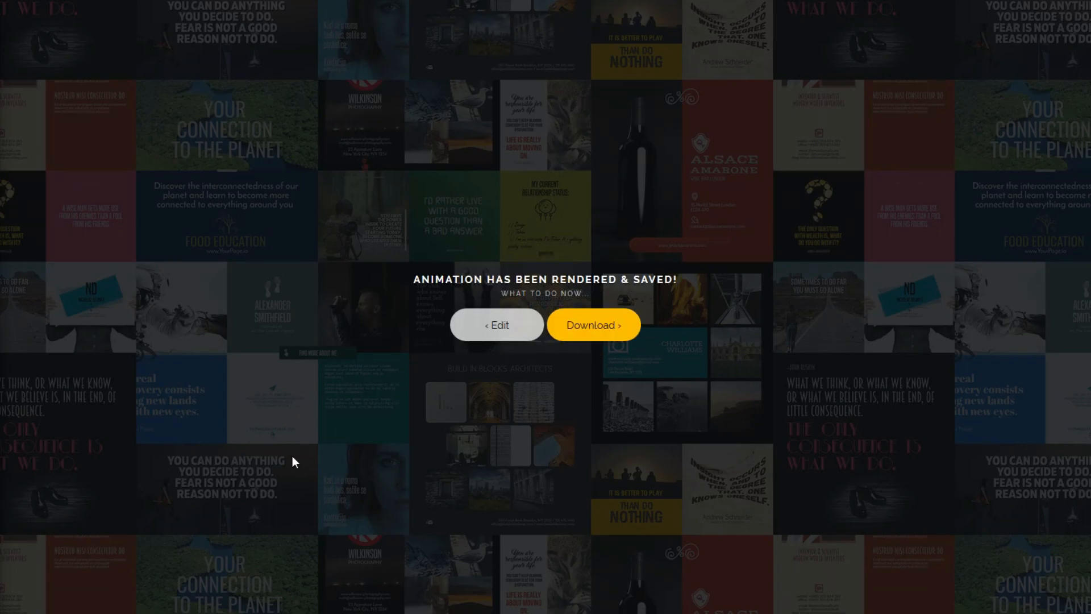
{"action": "mouse_move", "coordinate": [479, 346]}
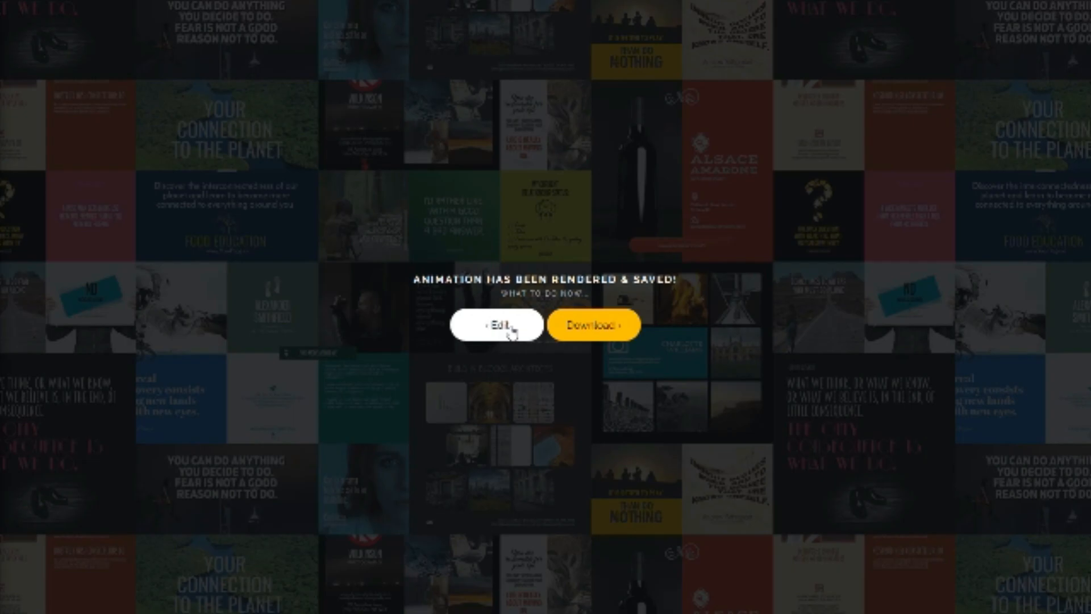
{"action": "mouse_move", "coordinate": [499, 326]}
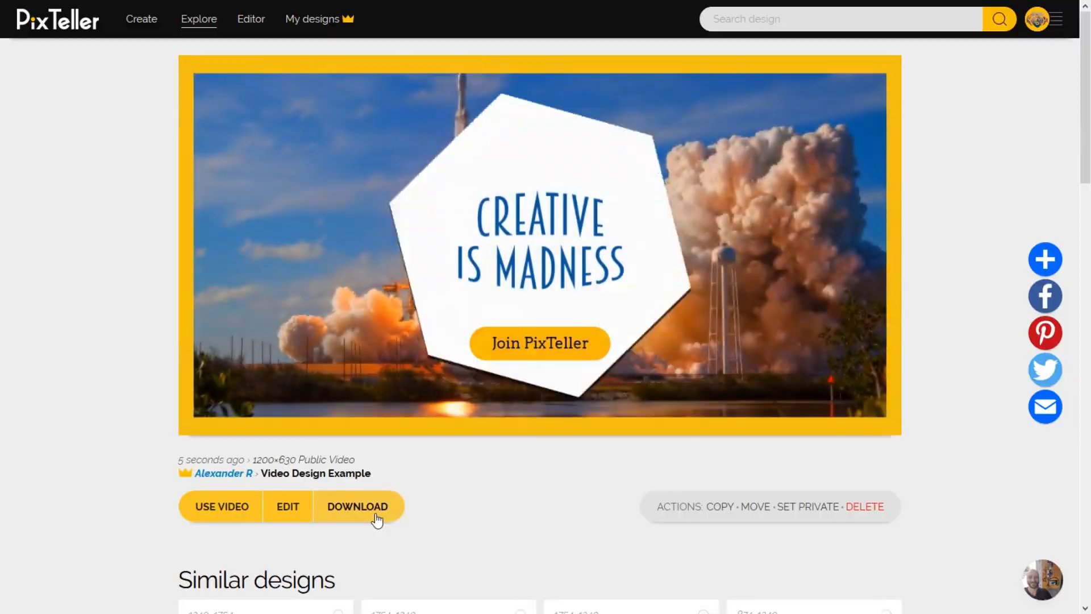
Step: Download the video as a GIF at 640×336, 10 FPS normal quality, and save the file
{"action": "left_click", "coordinate": [357, 506]}
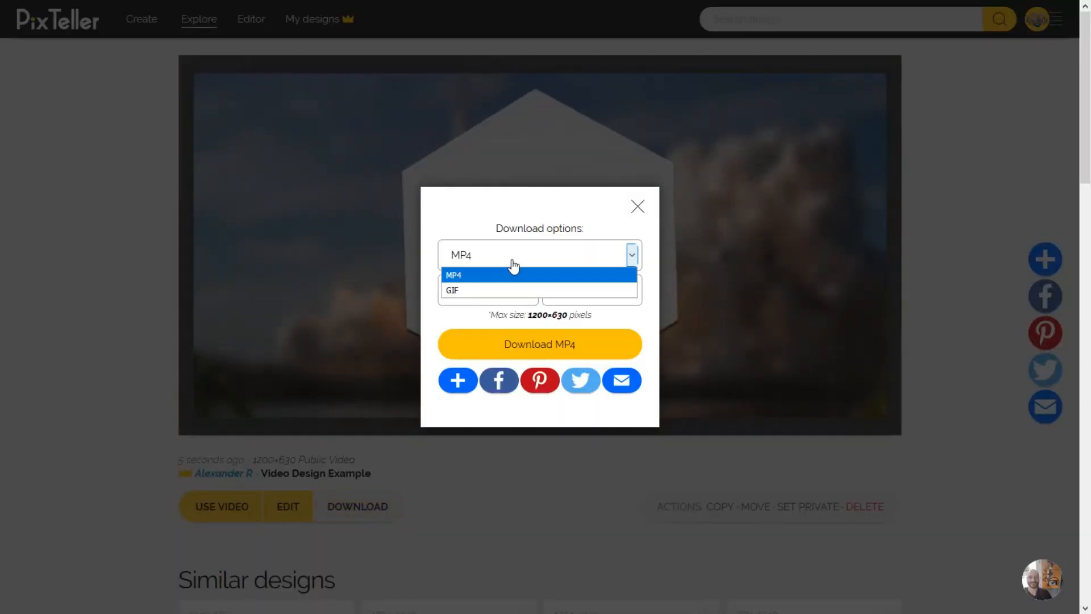
{"action": "left_click", "coordinate": [454, 274]}
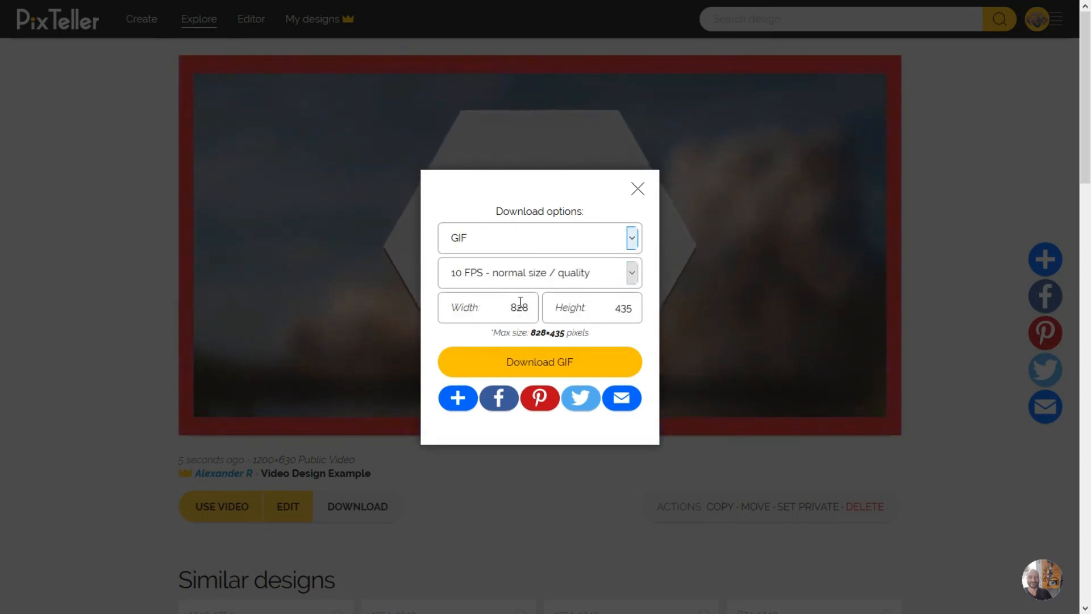
{"action": "left_click", "coordinate": [539, 273]}
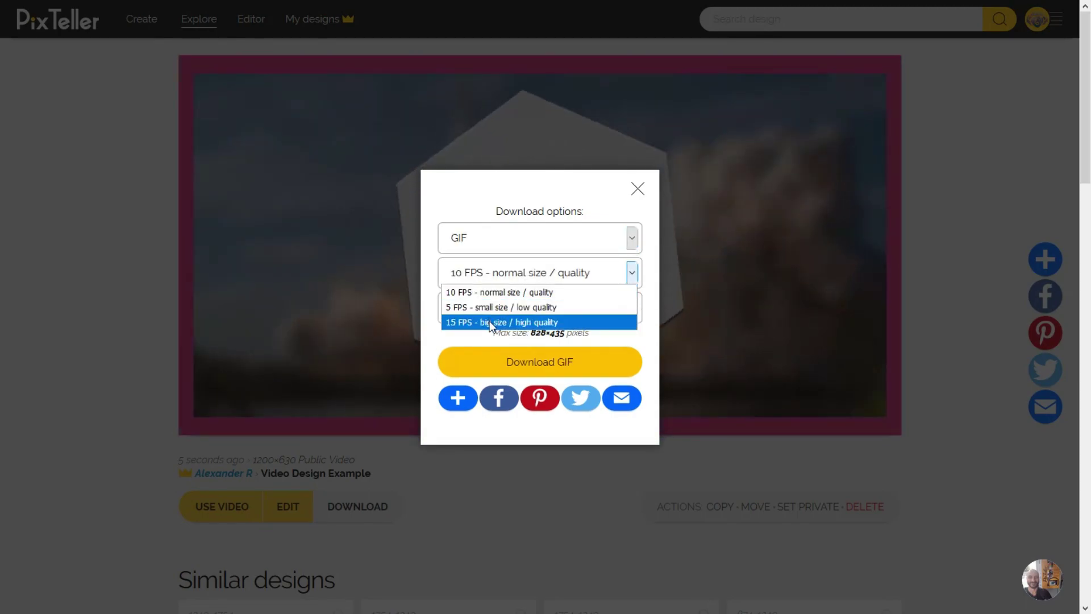
{"action": "left_click", "coordinate": [518, 307]}
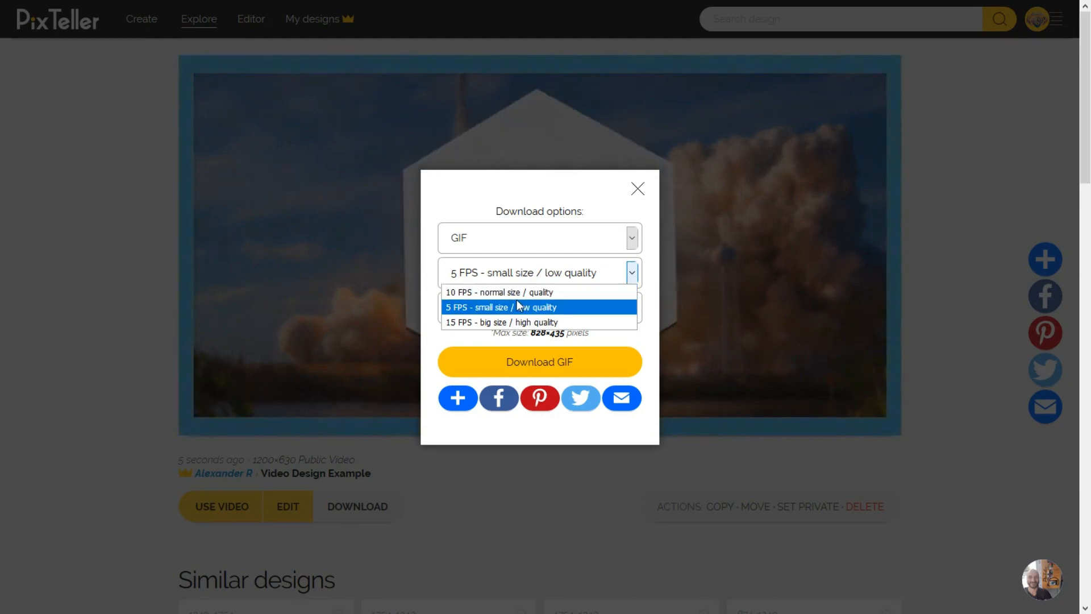
{"action": "left_click", "coordinate": [509, 292]}
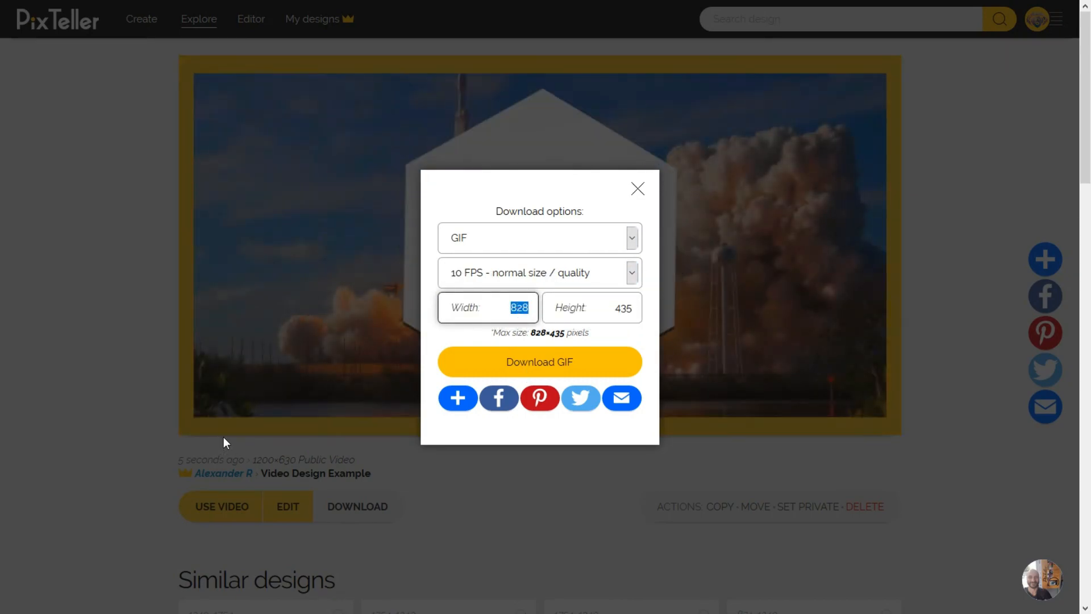
{"action": "left_click", "coordinate": [540, 362]}
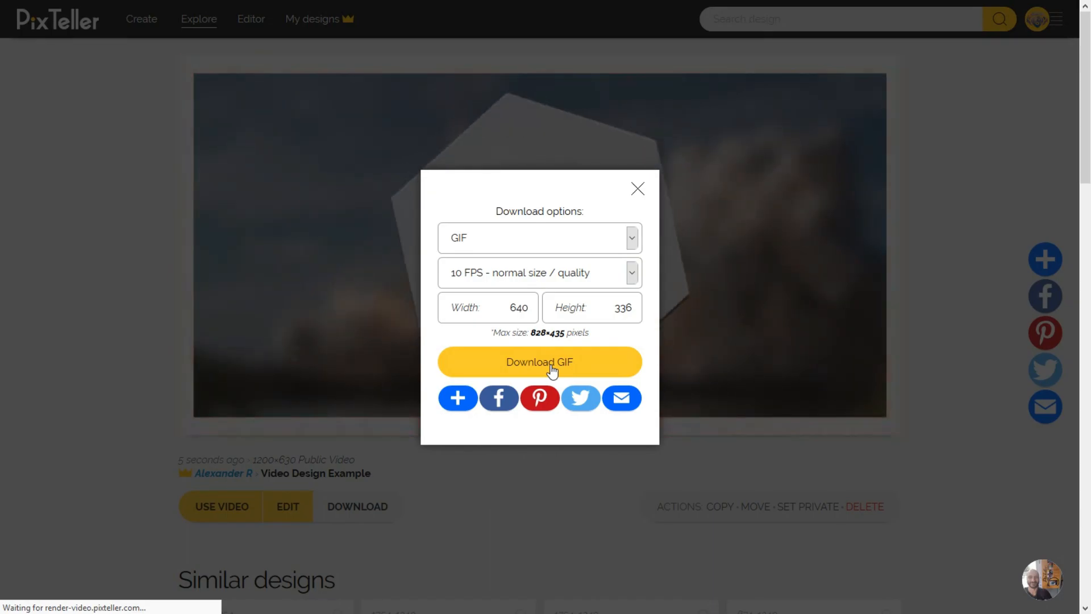
{"action": "left_click", "coordinate": [540, 363]}
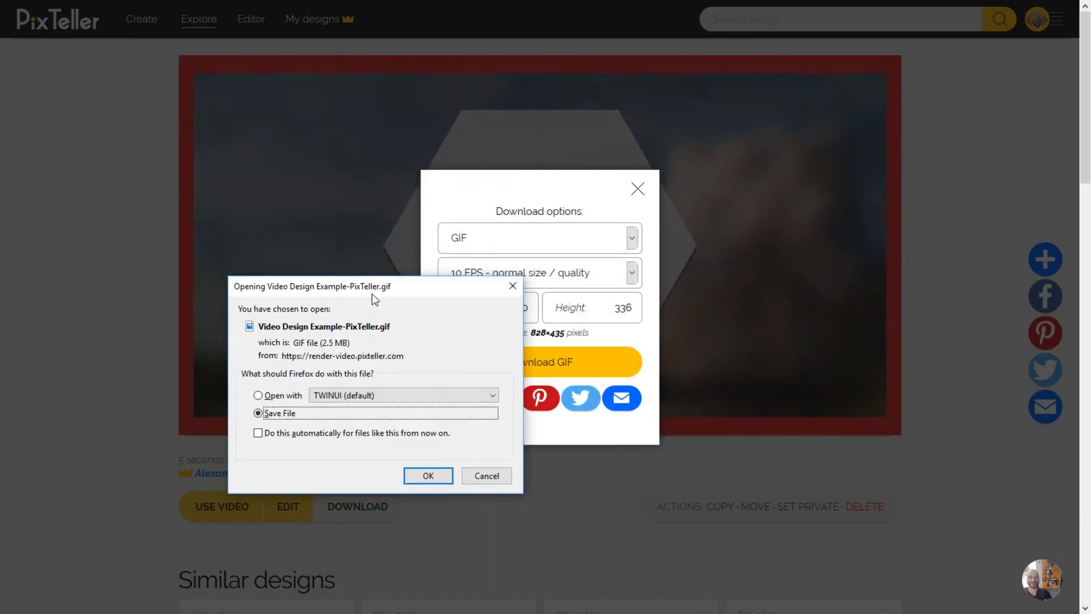